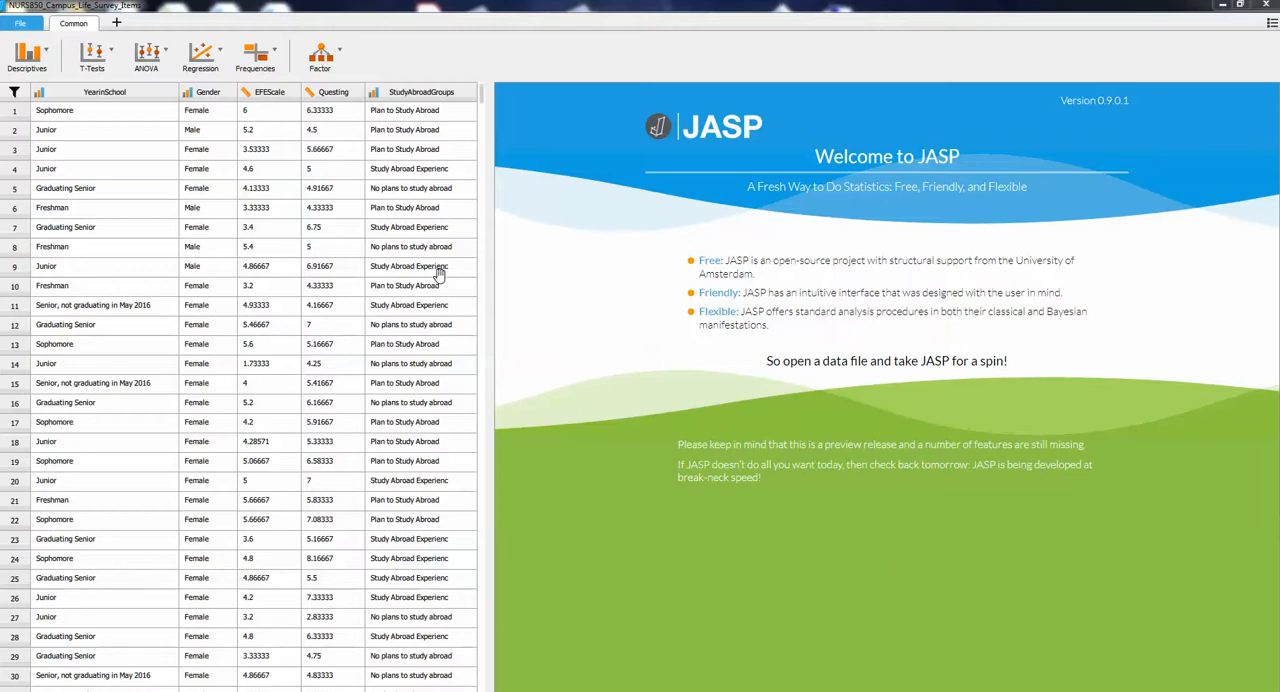
mouse_move(162, 168)
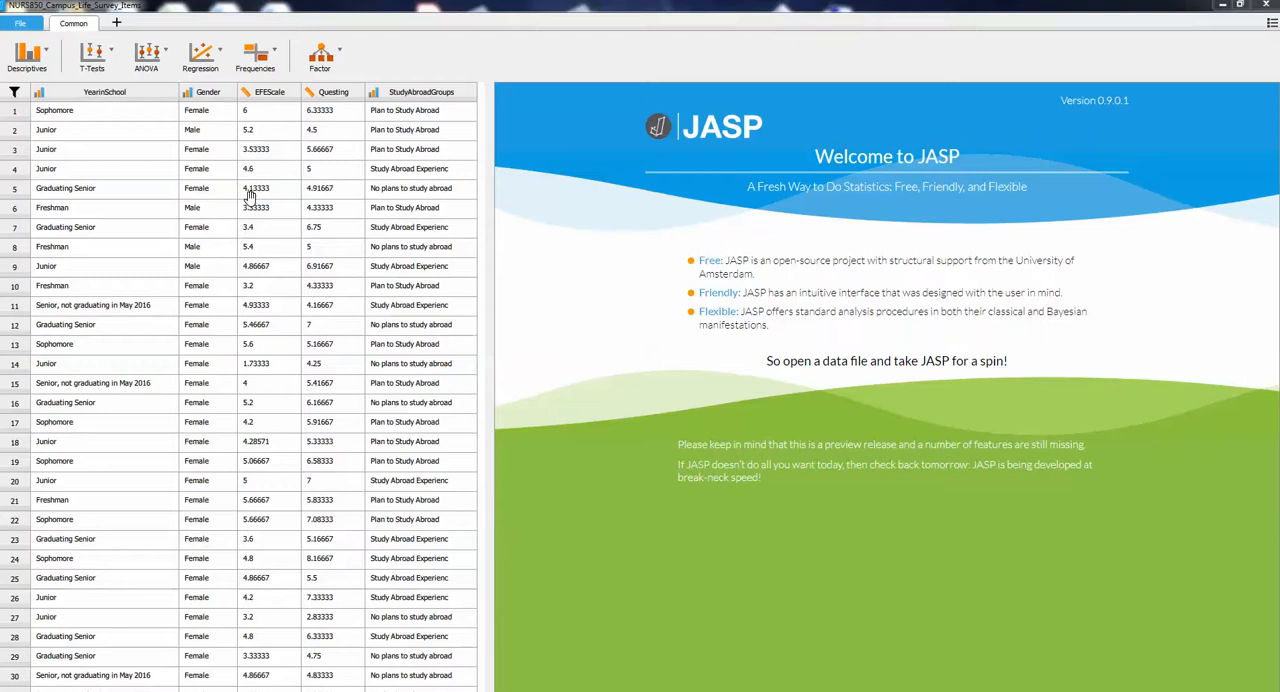
mouse_move(176, 162)
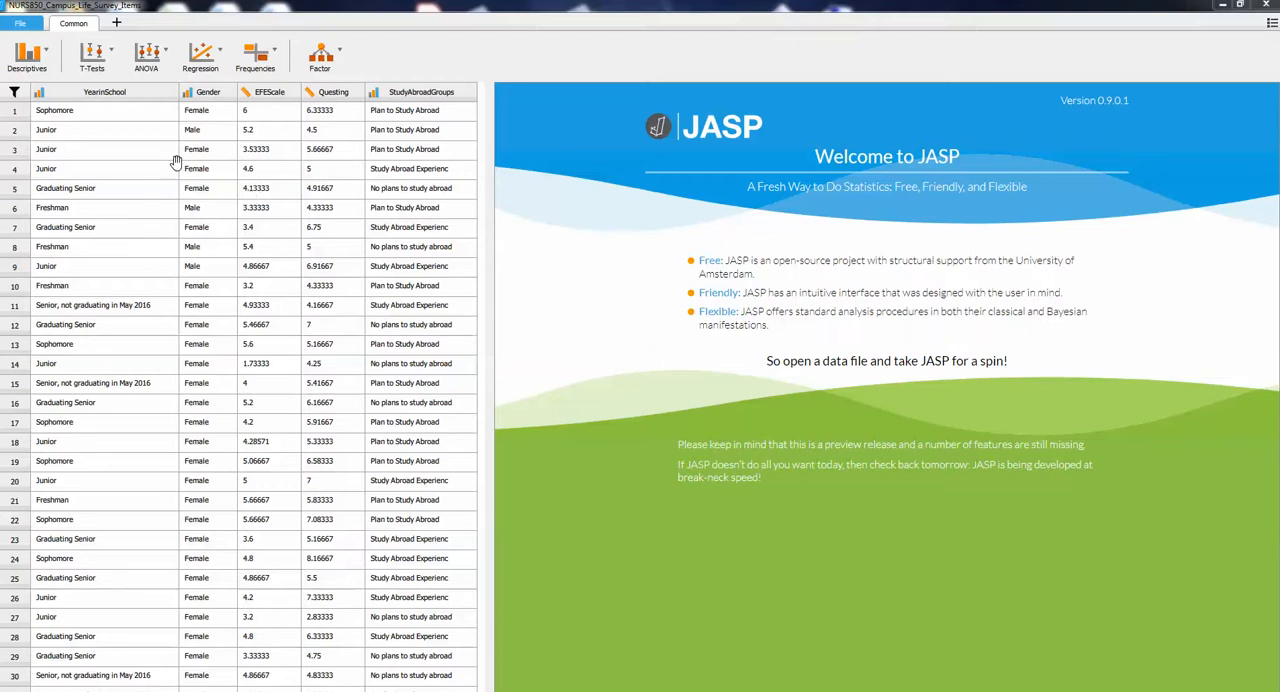
mouse_move(134, 188)
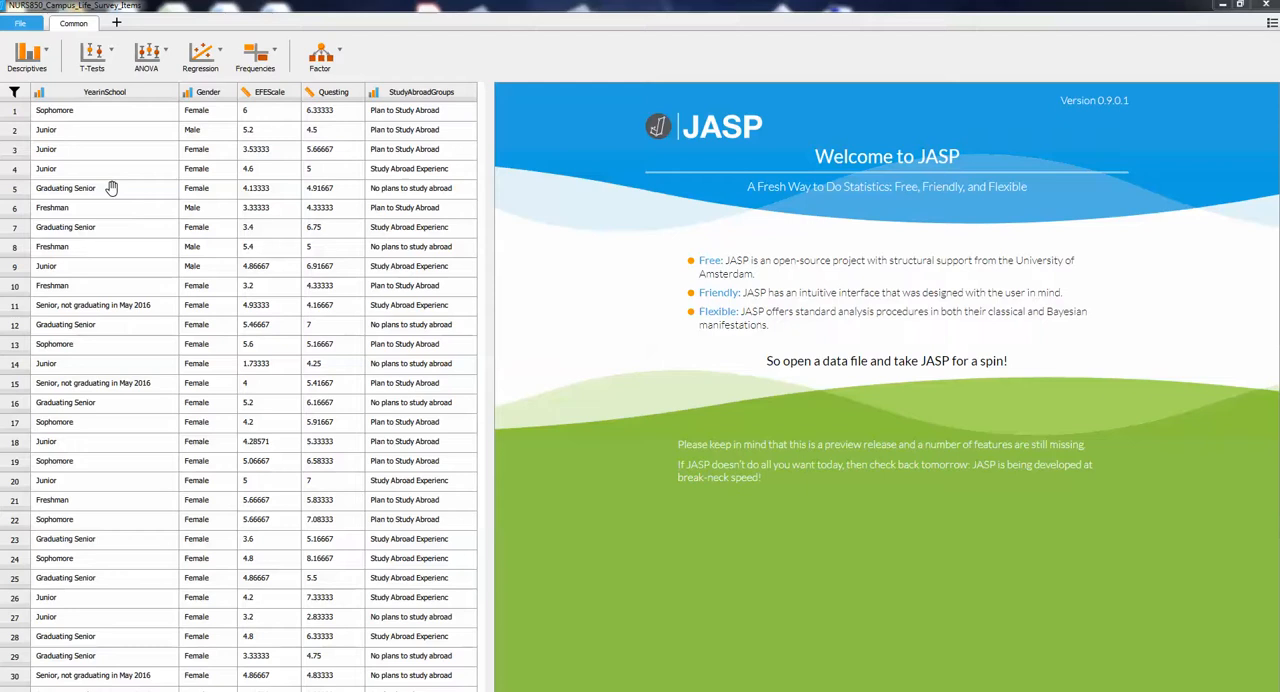
mouse_move(262, 108)
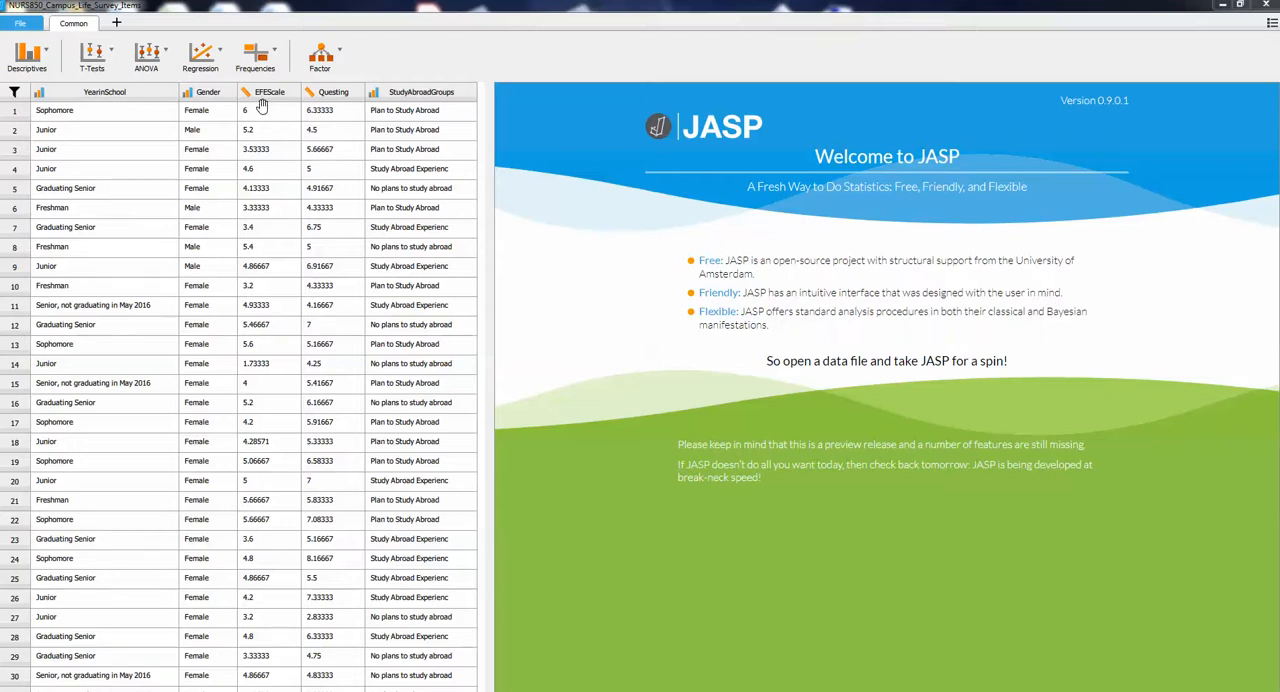
mouse_move(264, 128)
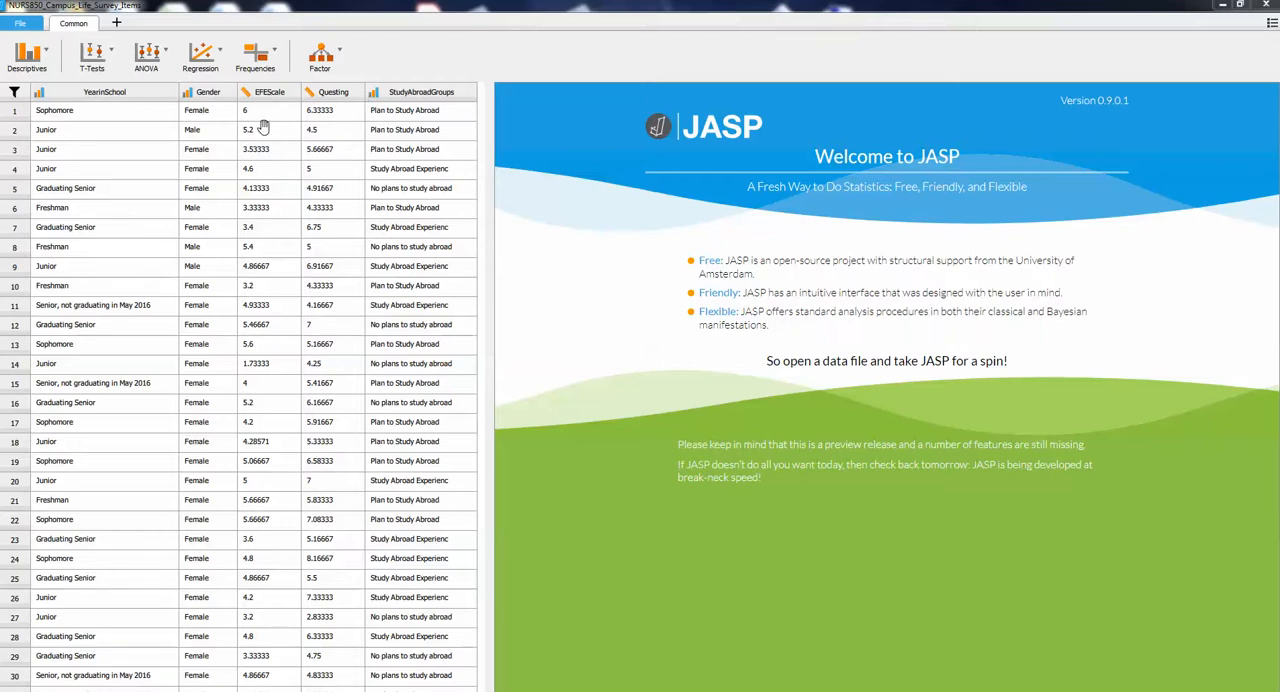
mouse_move(280, 132)
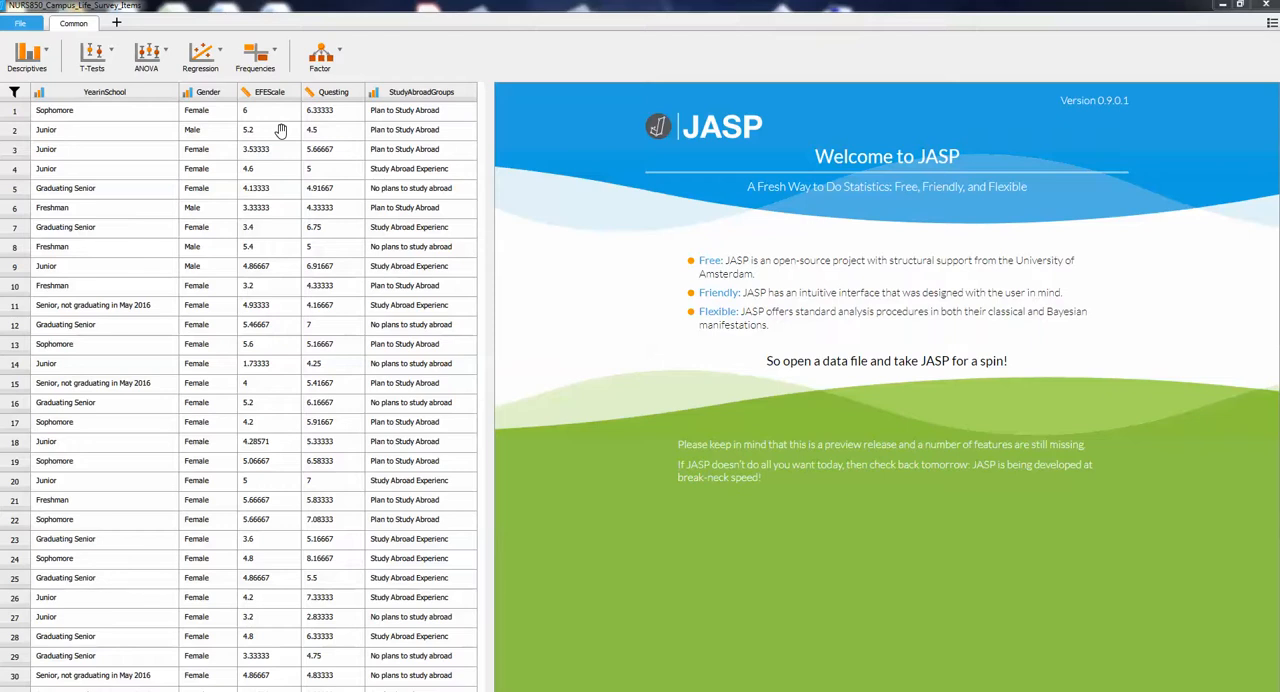
mouse_move(264, 174)
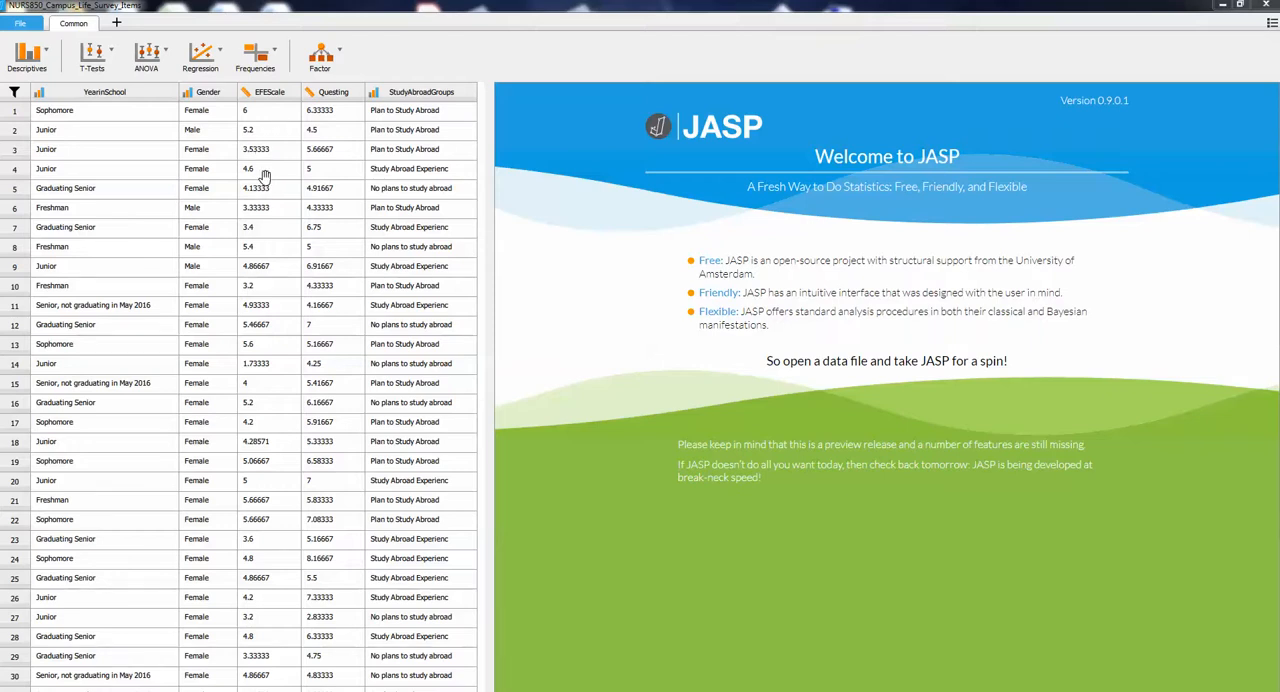
mouse_move(278, 162)
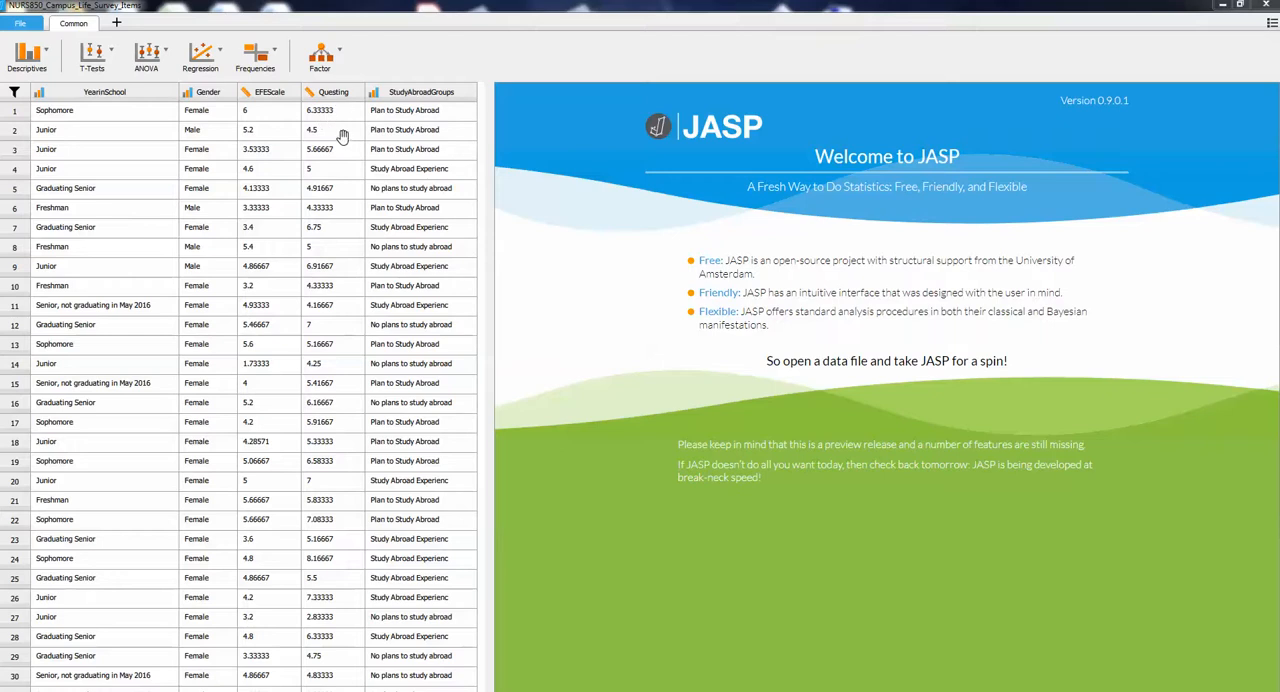
mouse_move(324, 130)
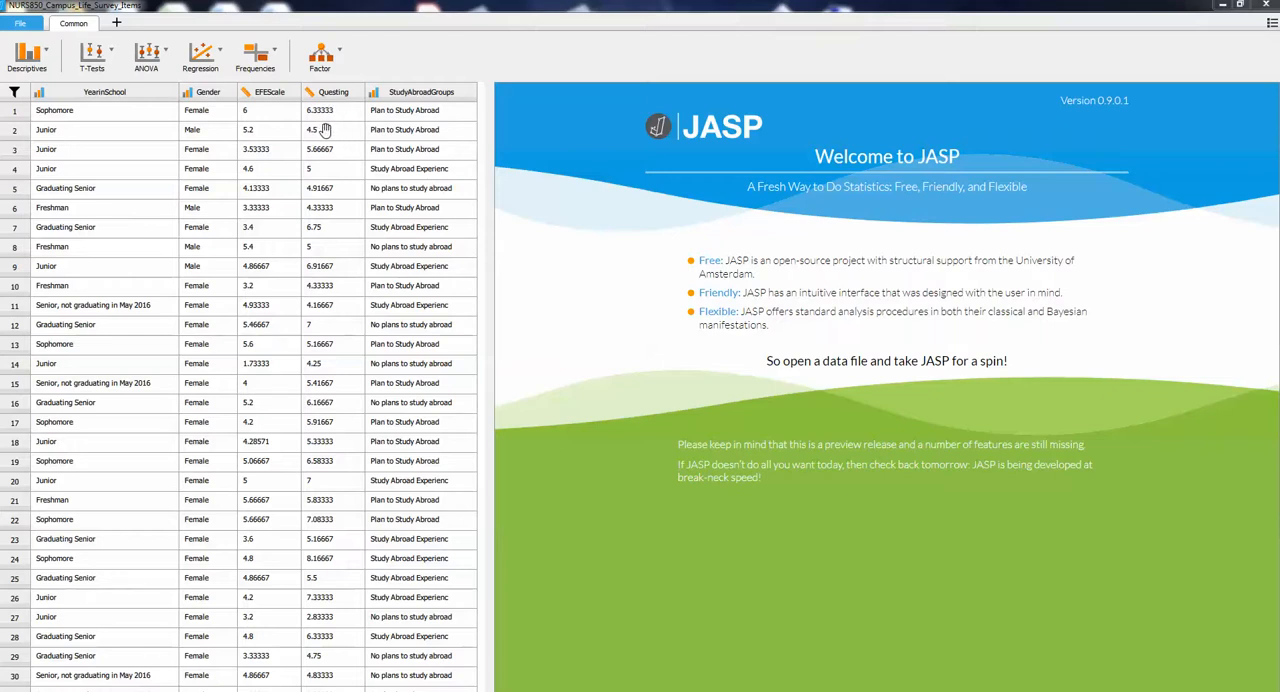
mouse_move(324, 130)
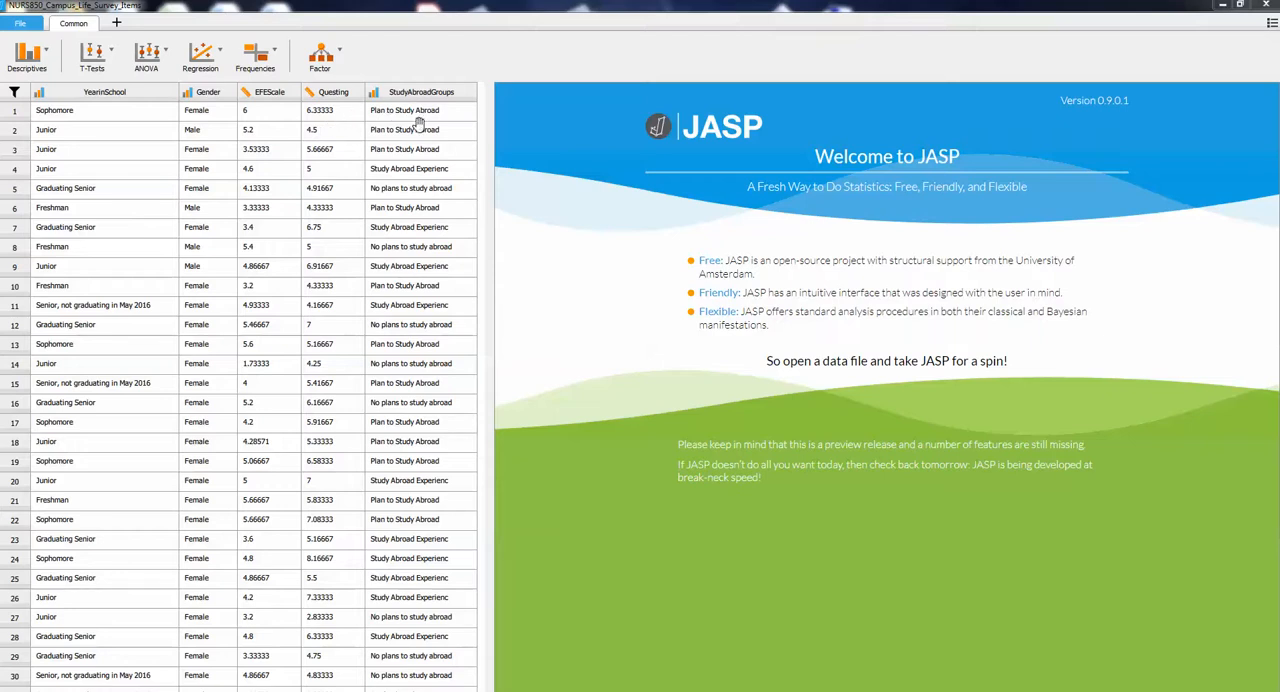
mouse_move(420, 114)
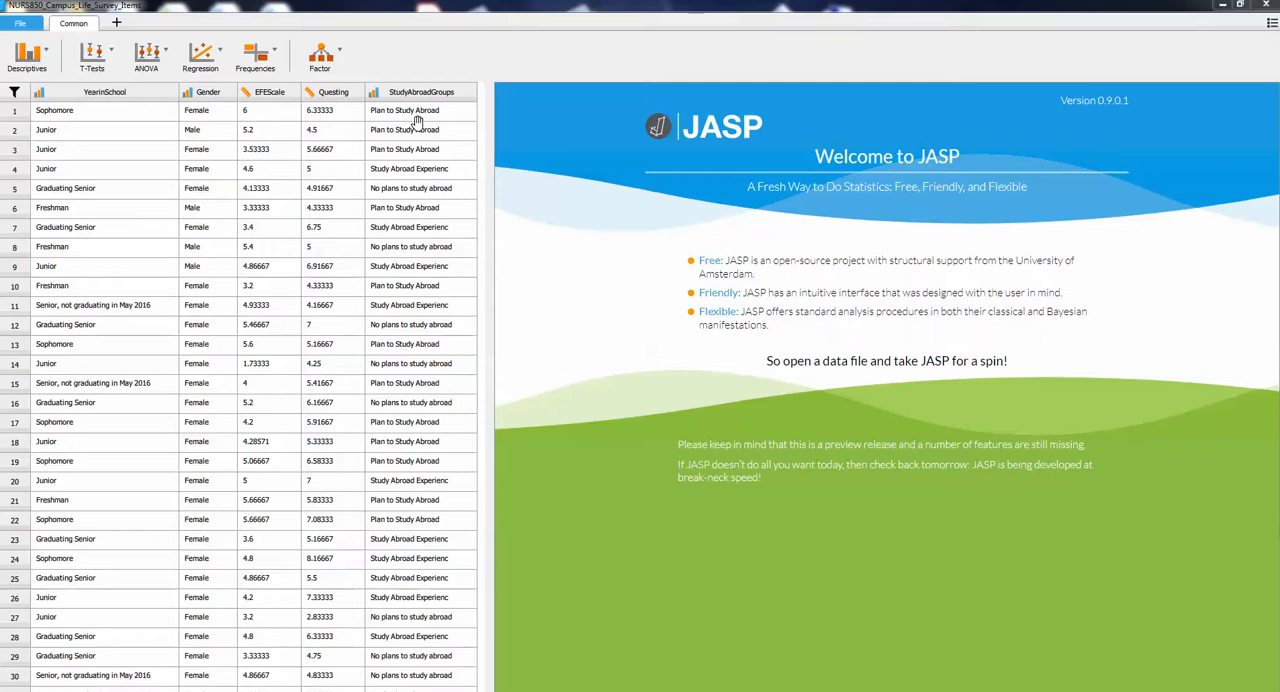
mouse_move(416, 124)
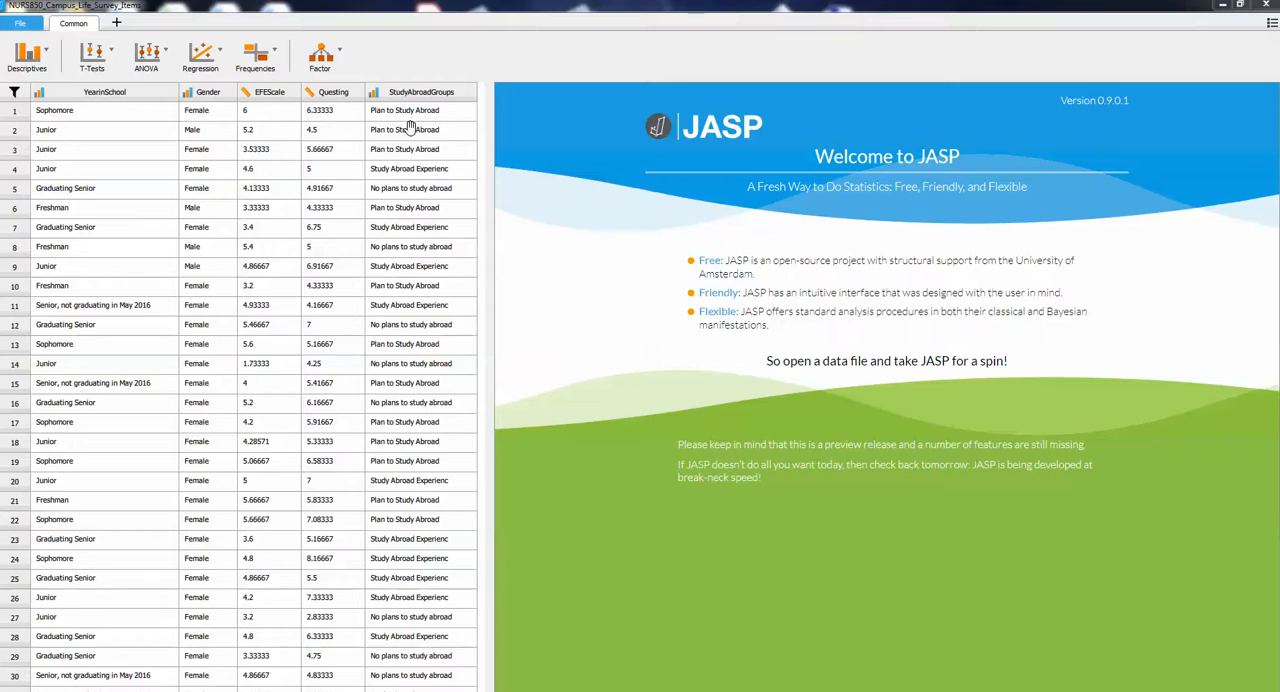
mouse_move(404, 140)
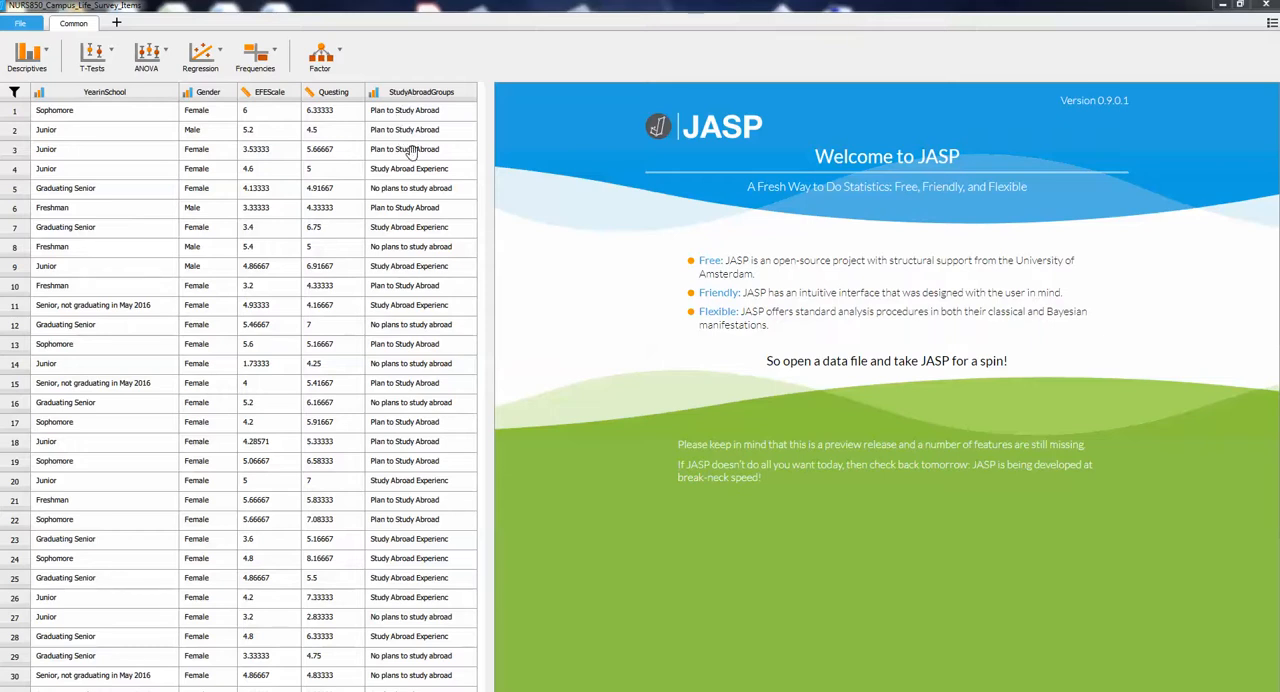
mouse_move(416, 184)
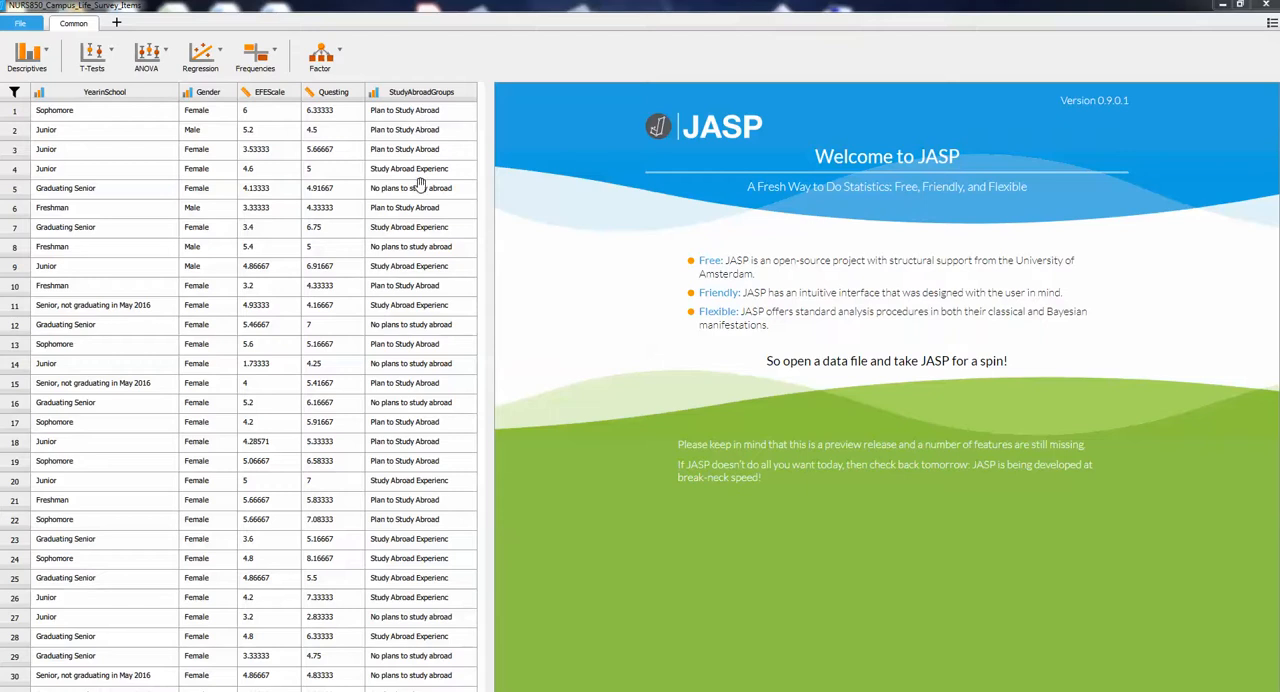
mouse_move(414, 208)
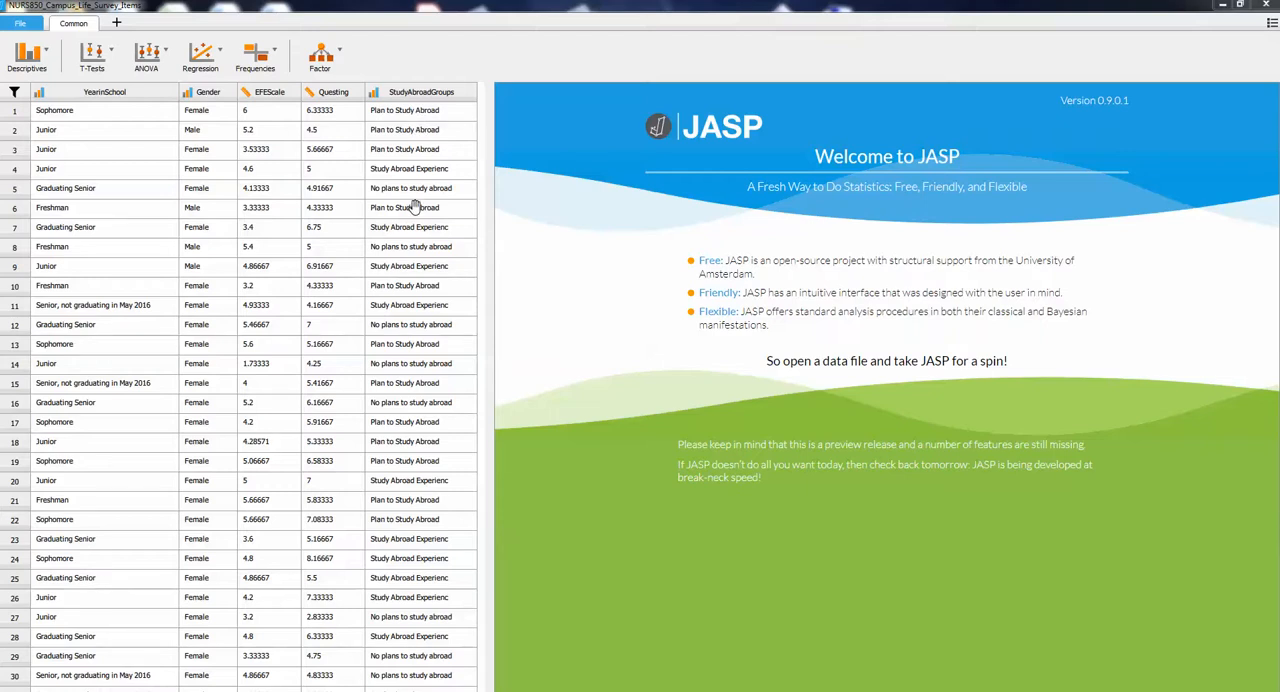
mouse_move(284, 196)
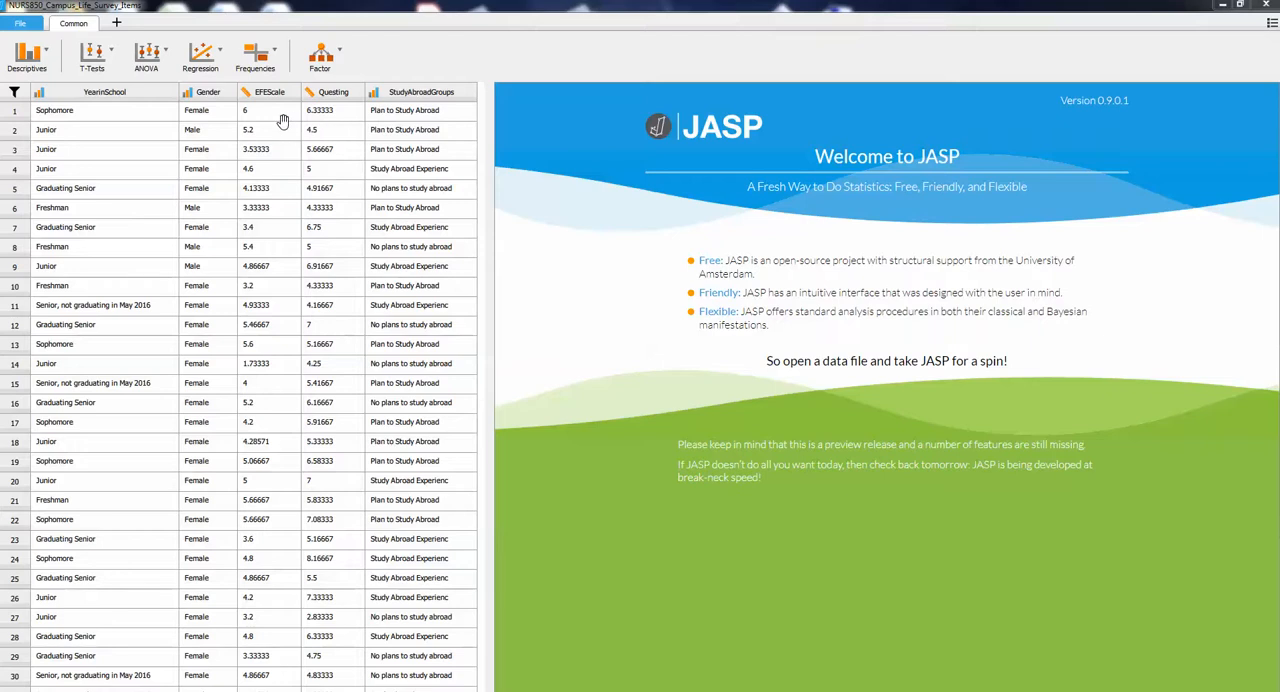
mouse_move(328, 124)
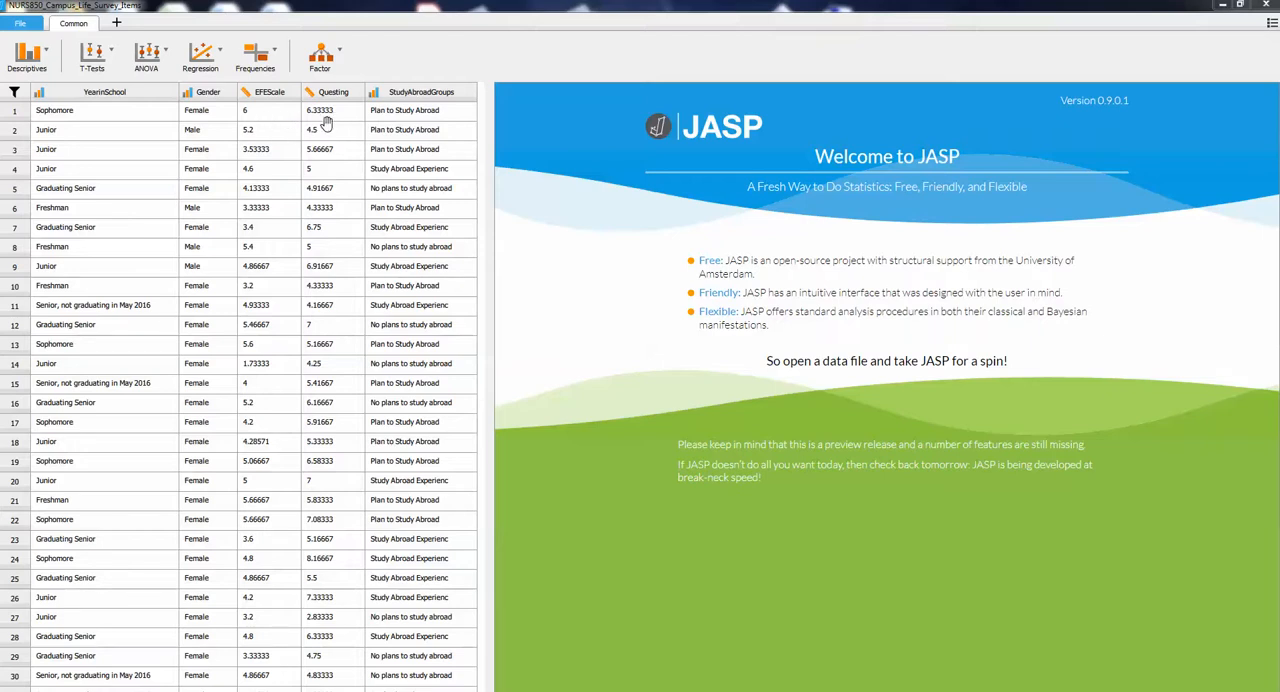
mouse_move(304, 136)
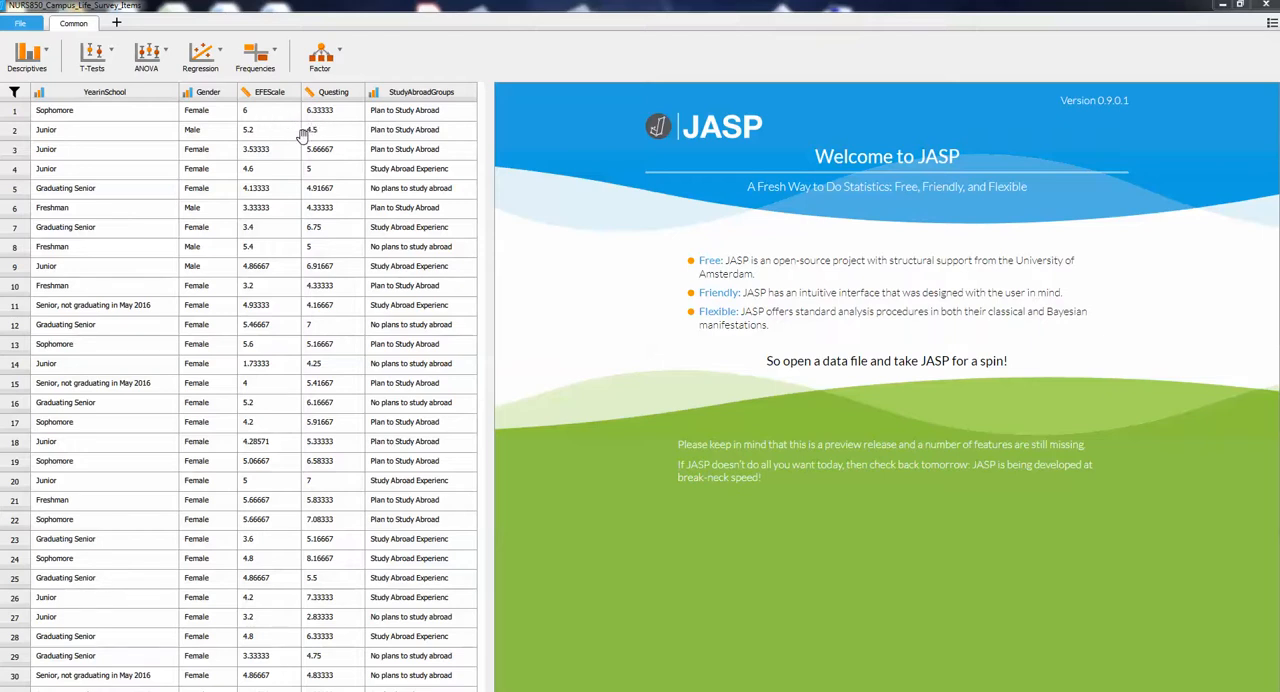
mouse_move(210, 110)
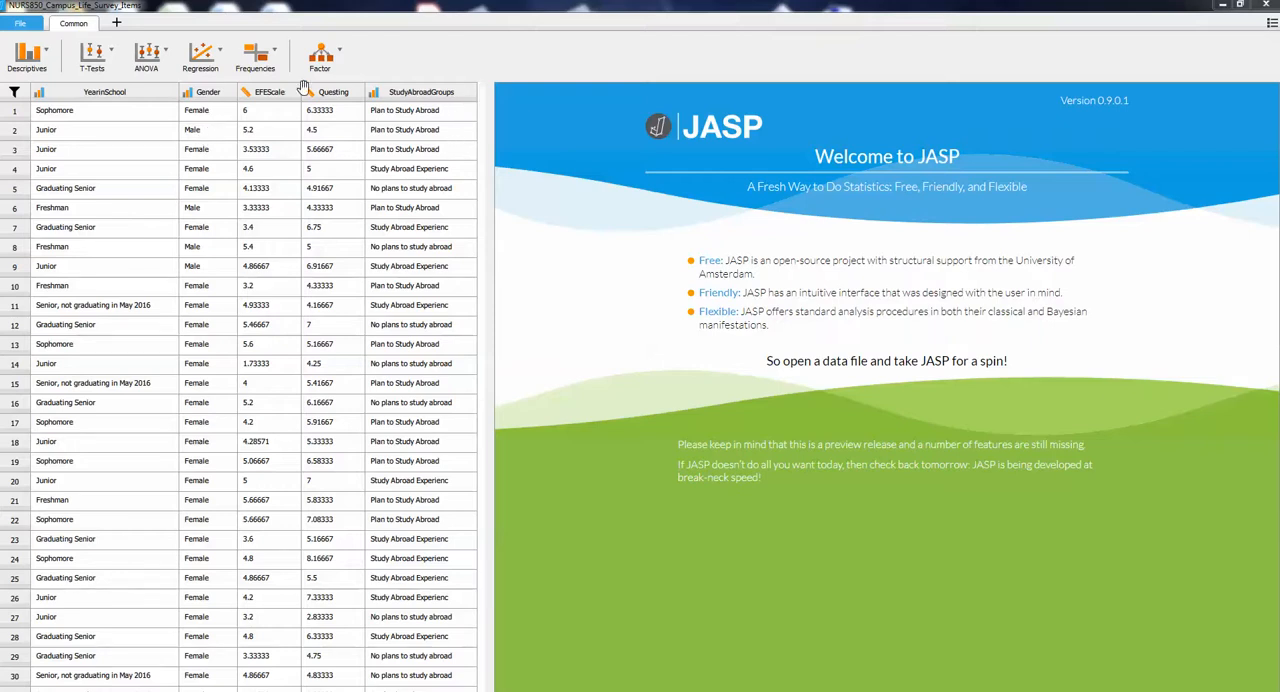
Step: Start a Contingency Tables analysis with Gender in Rows and StudyAbroadGroups in Columns
left_click(256, 56)
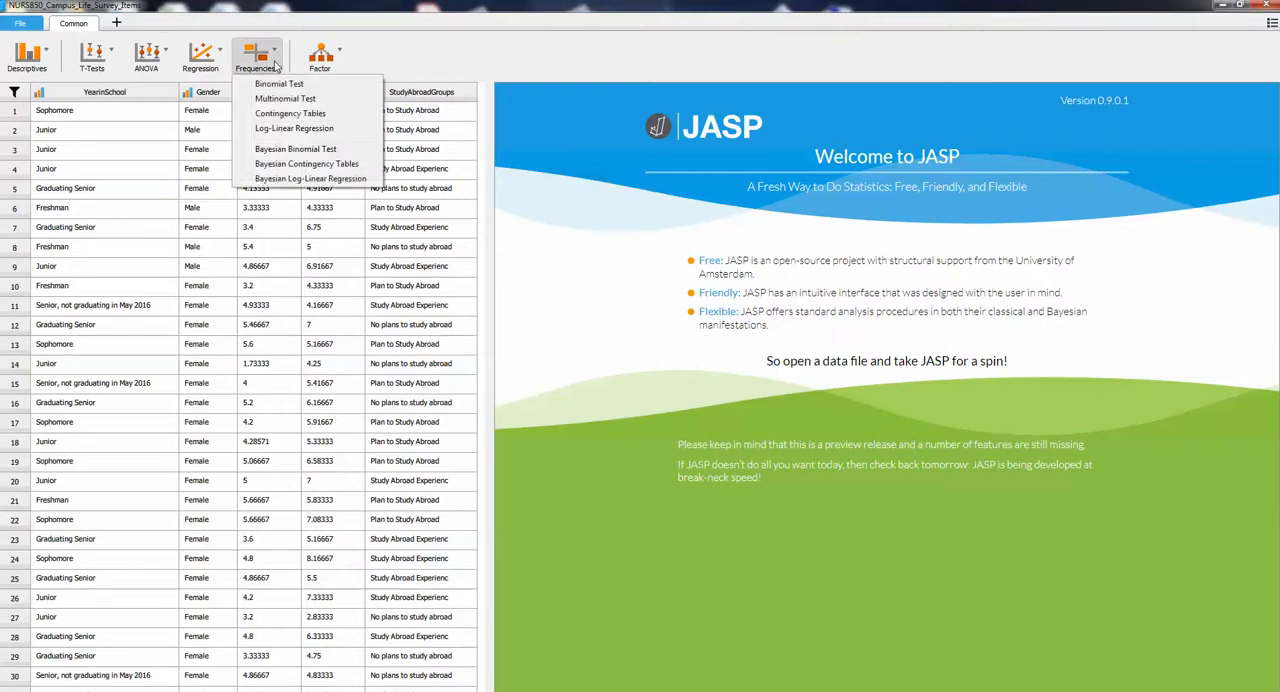
left_click(256, 56)
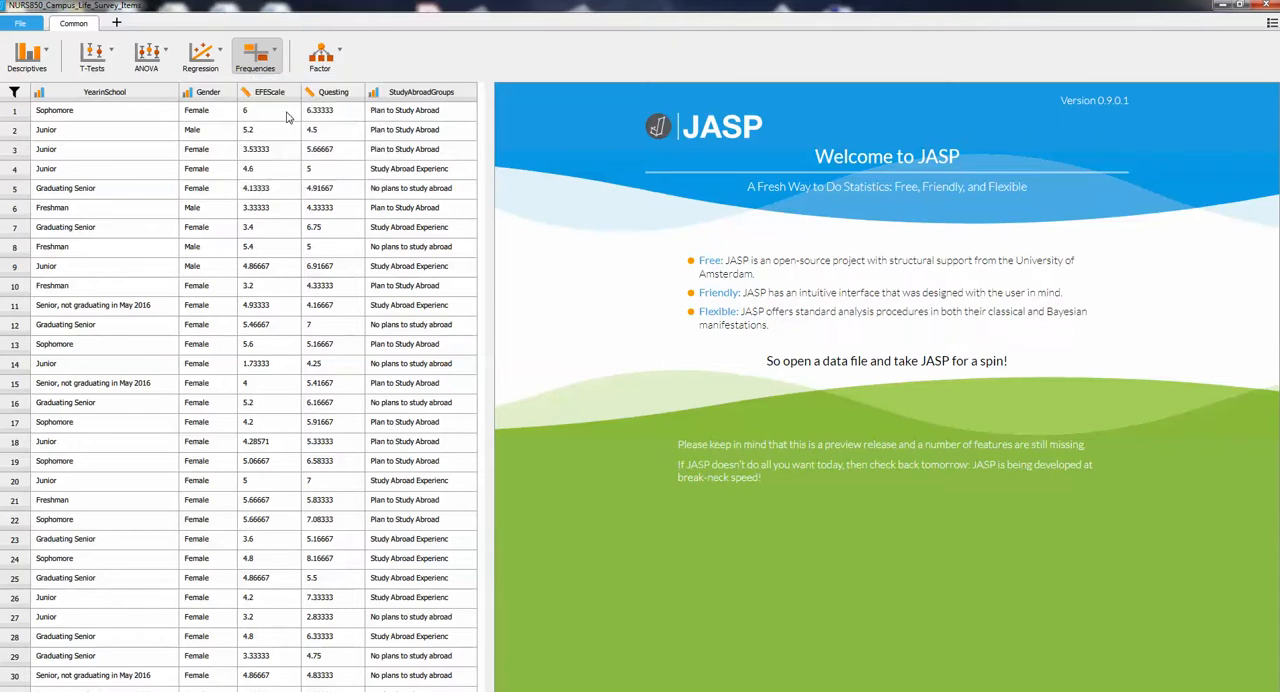
left_click(256, 56)
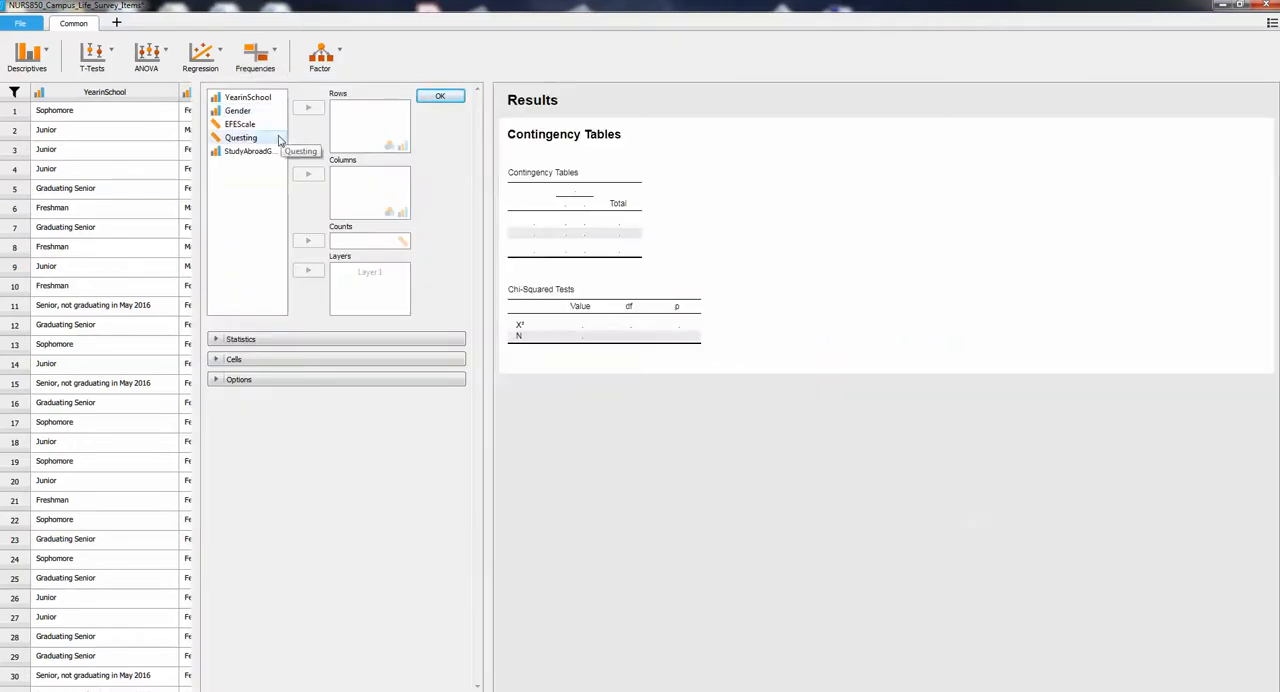
left_click(238, 110)
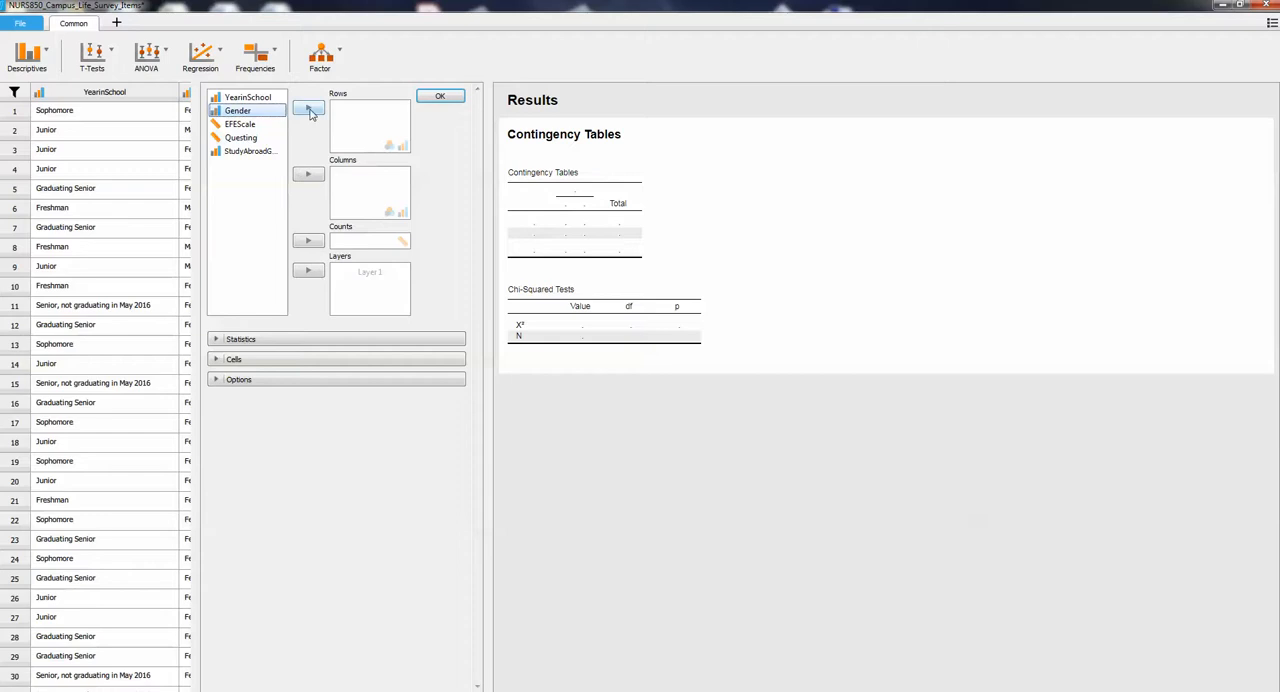
left_click(308, 108)
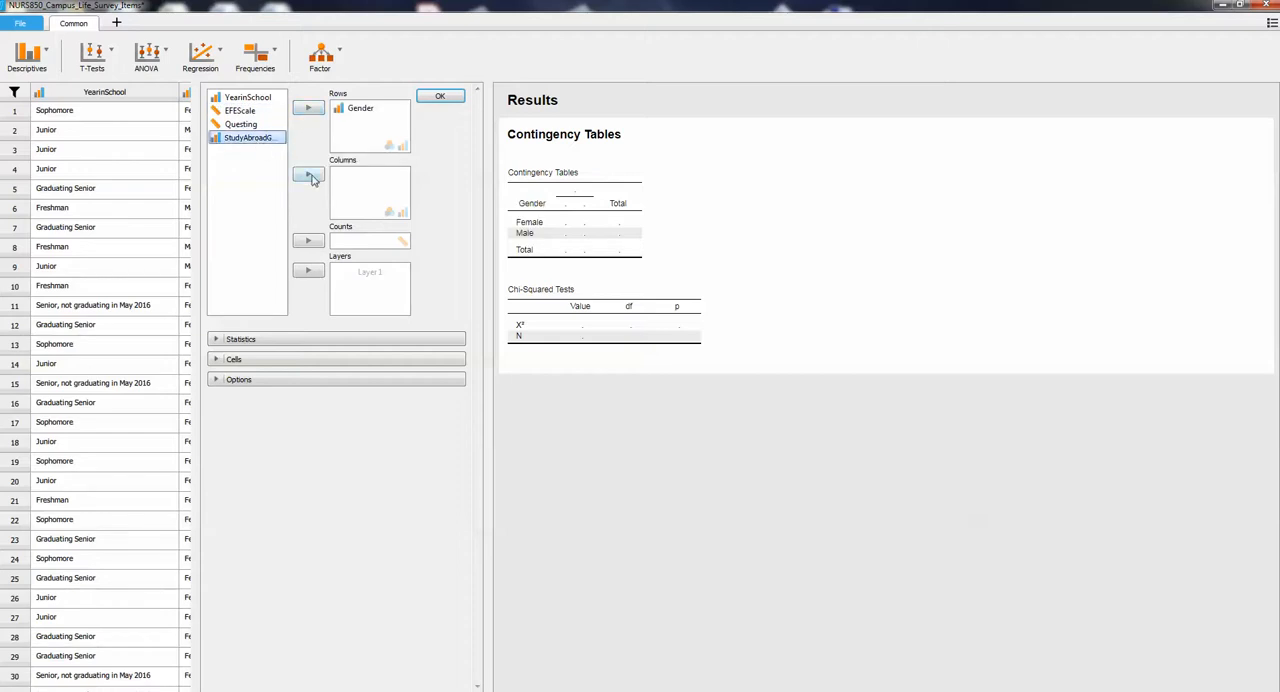
left_click(308, 176)
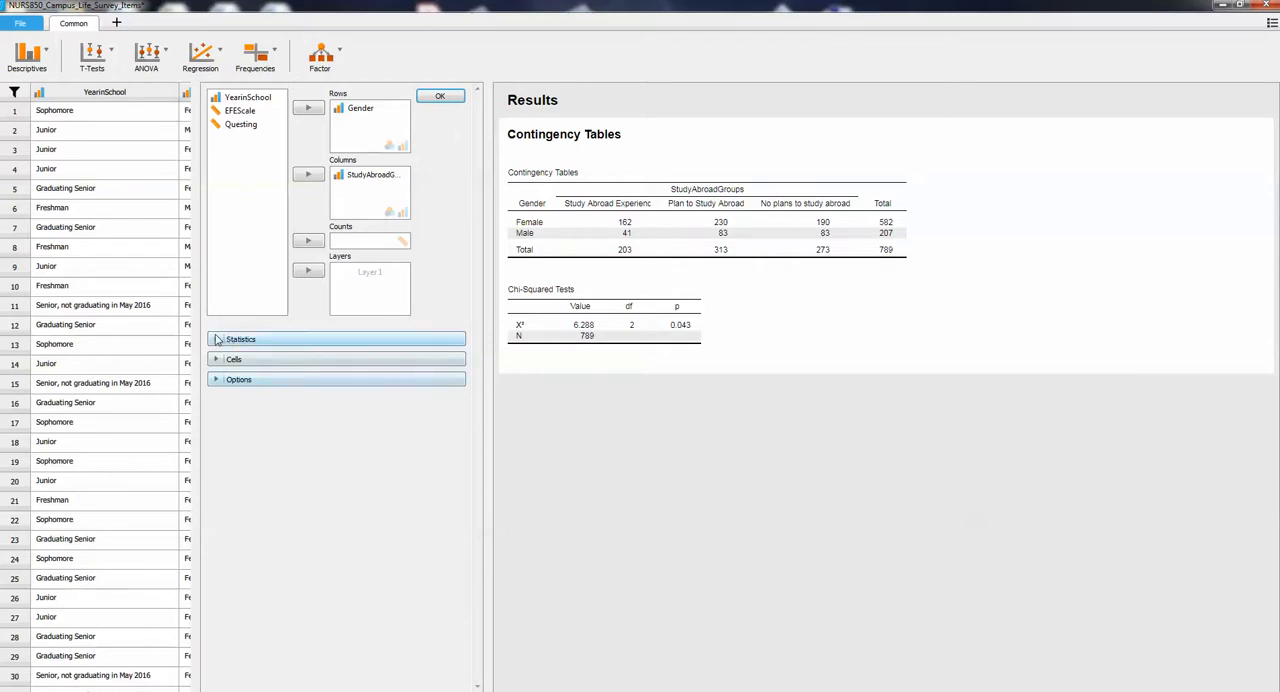
Step: Expand the Statistics section, keeping the chi-square test ticked
left_click(240, 340)
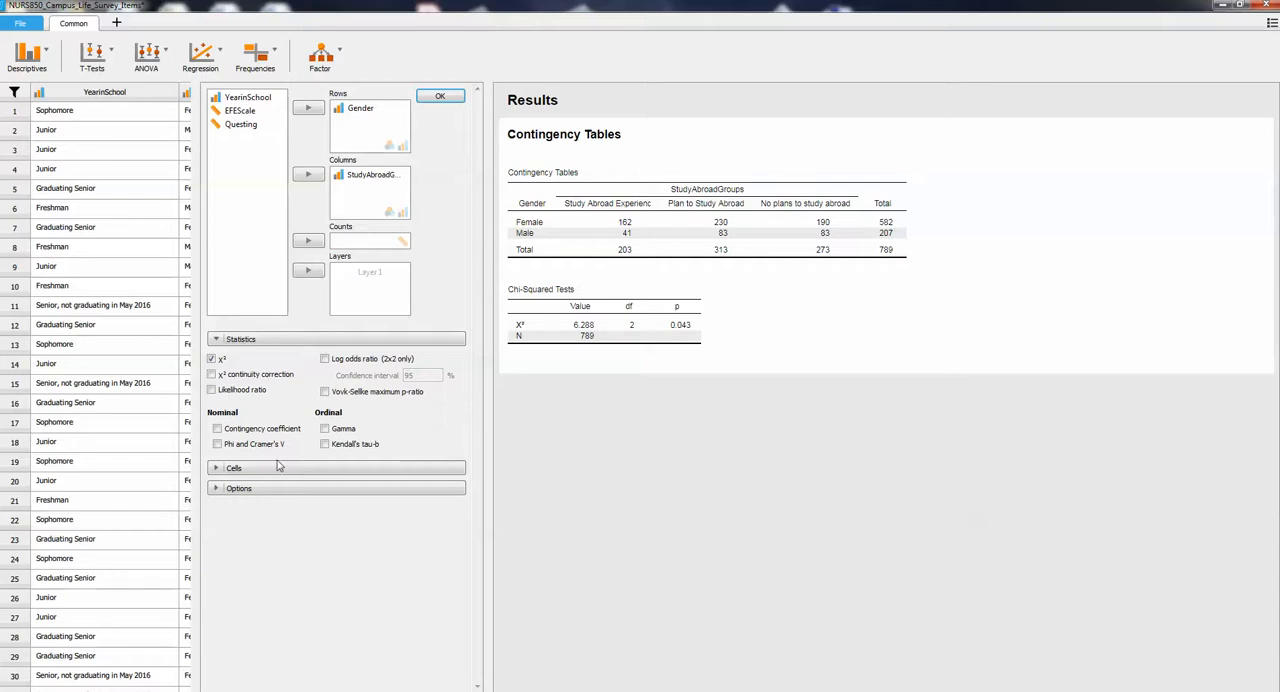
Step: Show expected counts in each Gender by StudyAbroadGroups cell via the Cells section
left_click(234, 468)
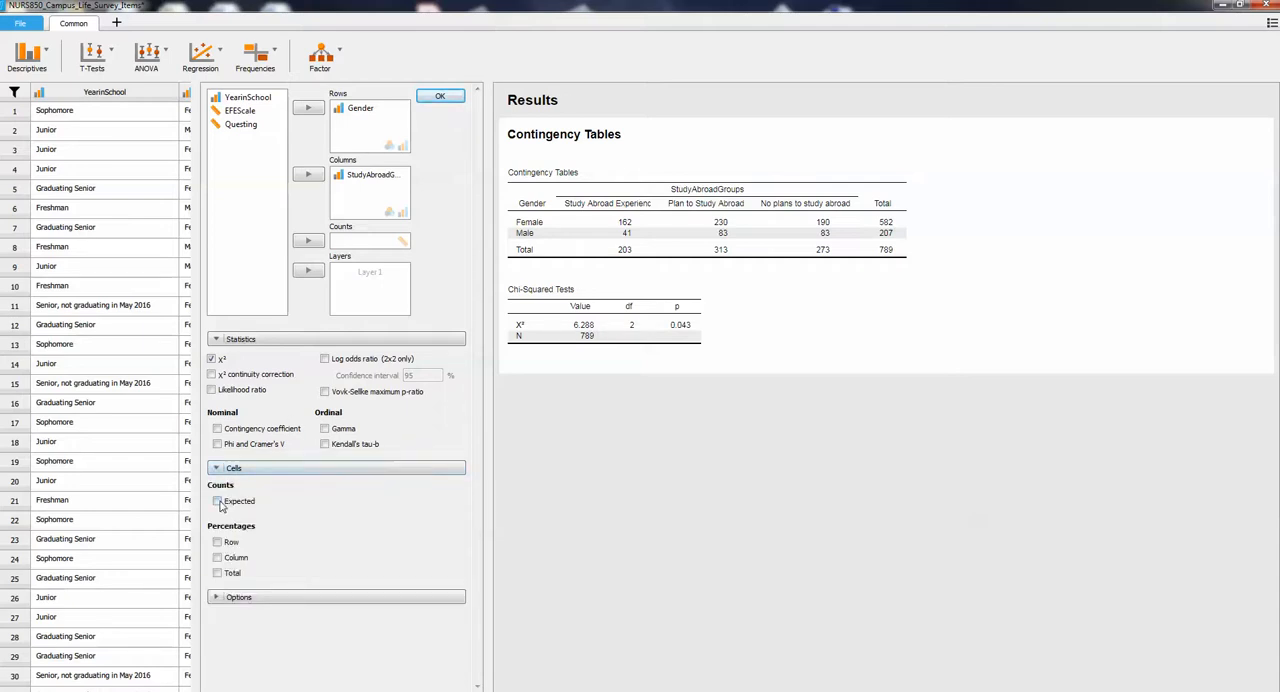
left_click(216, 500)
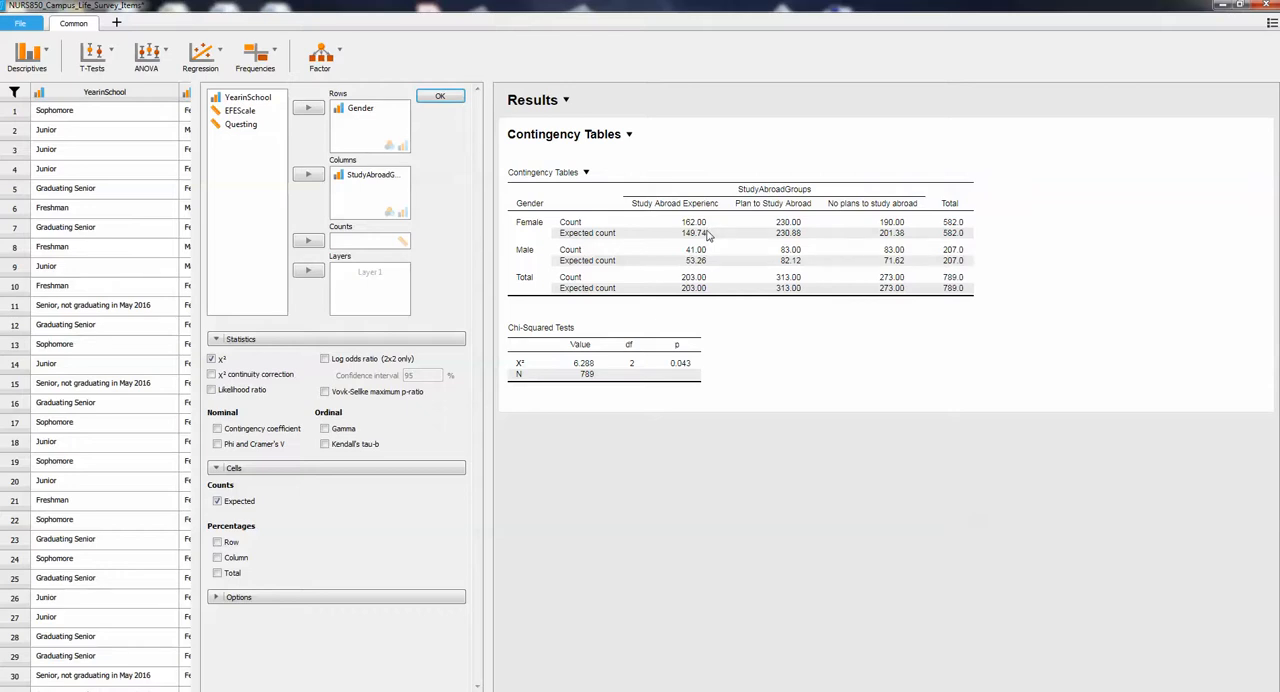
mouse_move(700, 236)
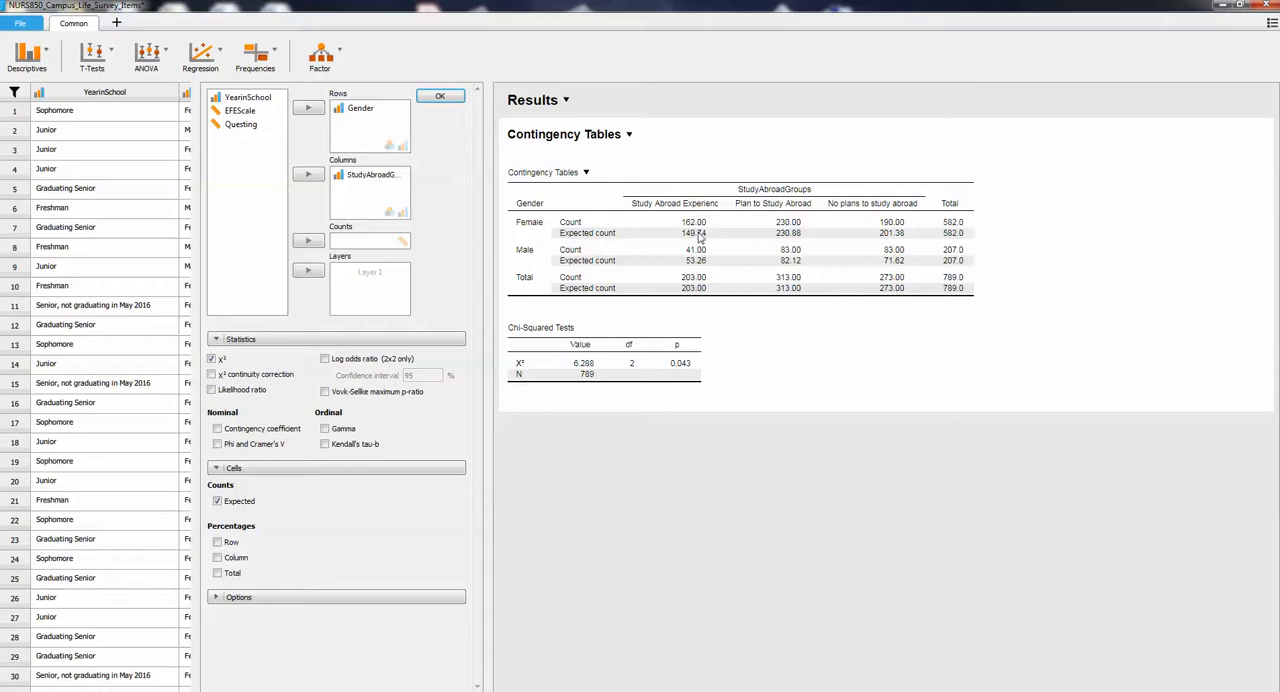
mouse_move(696, 230)
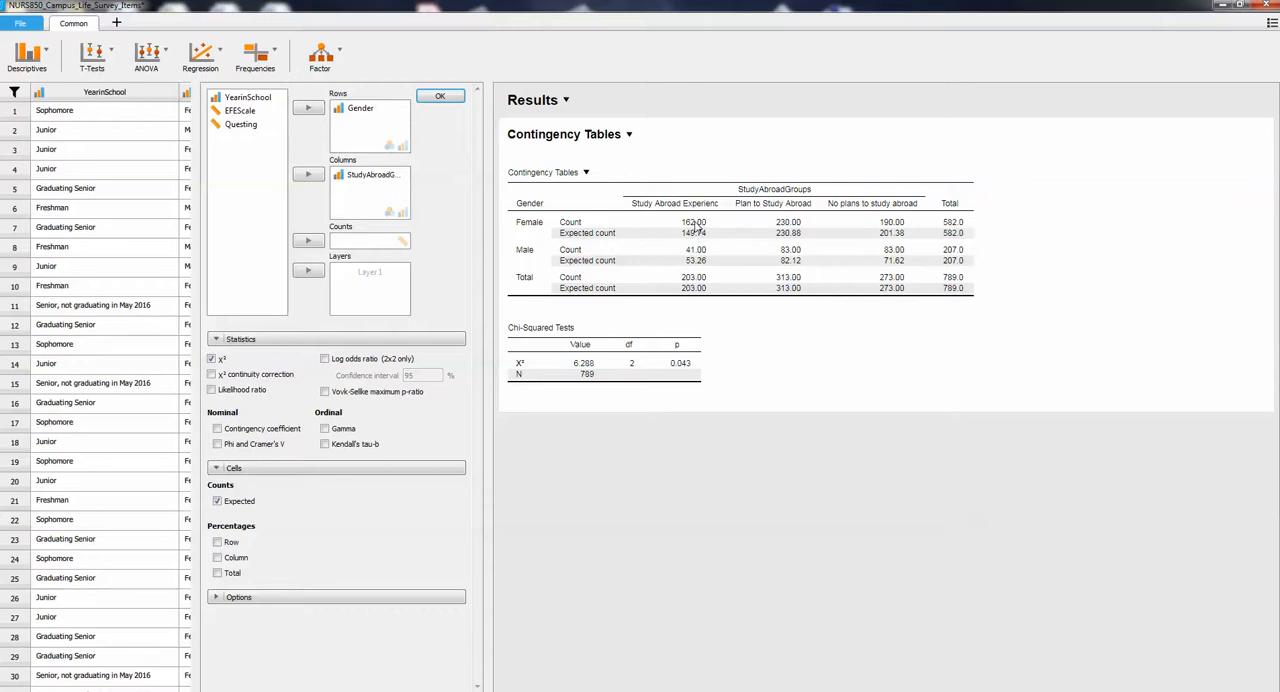
mouse_move(694, 242)
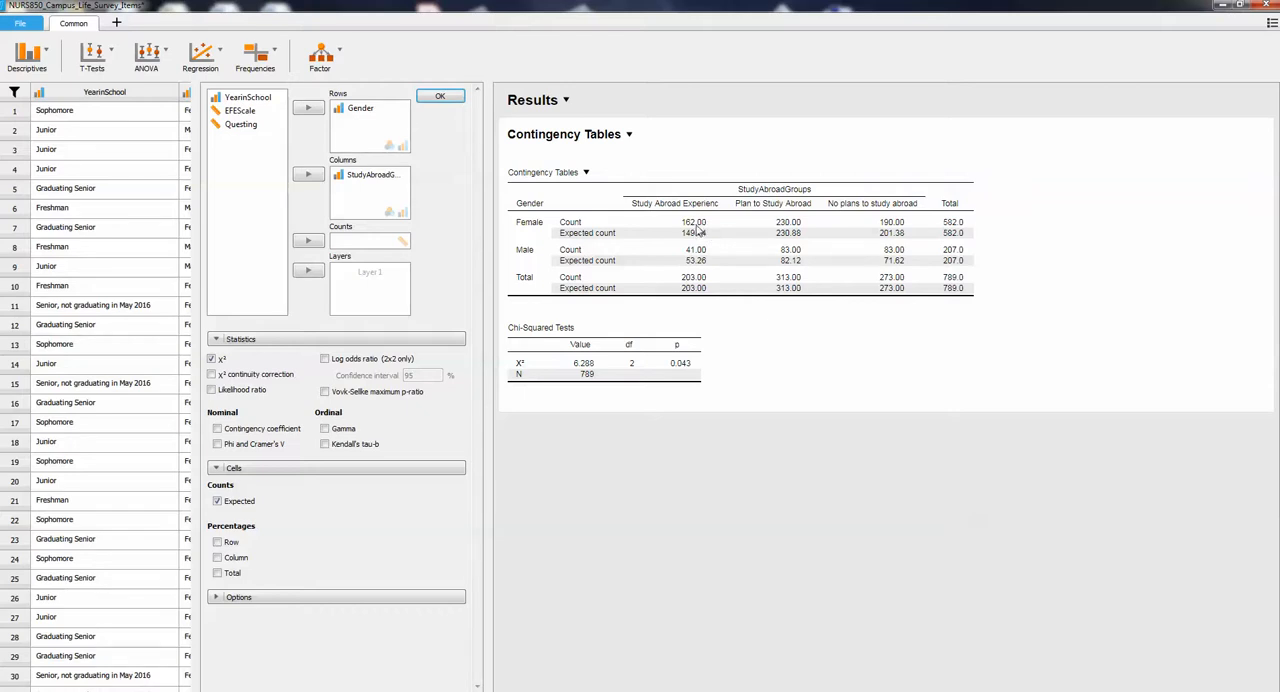
mouse_move(792, 228)
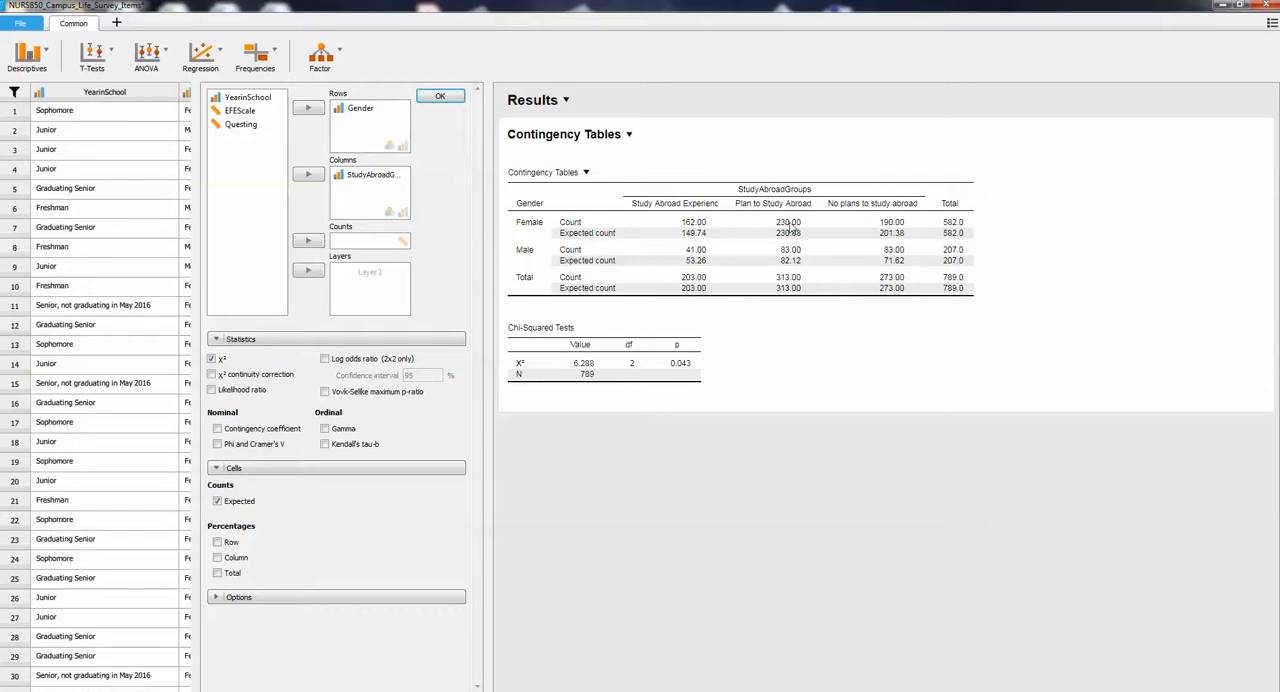
mouse_move(904, 228)
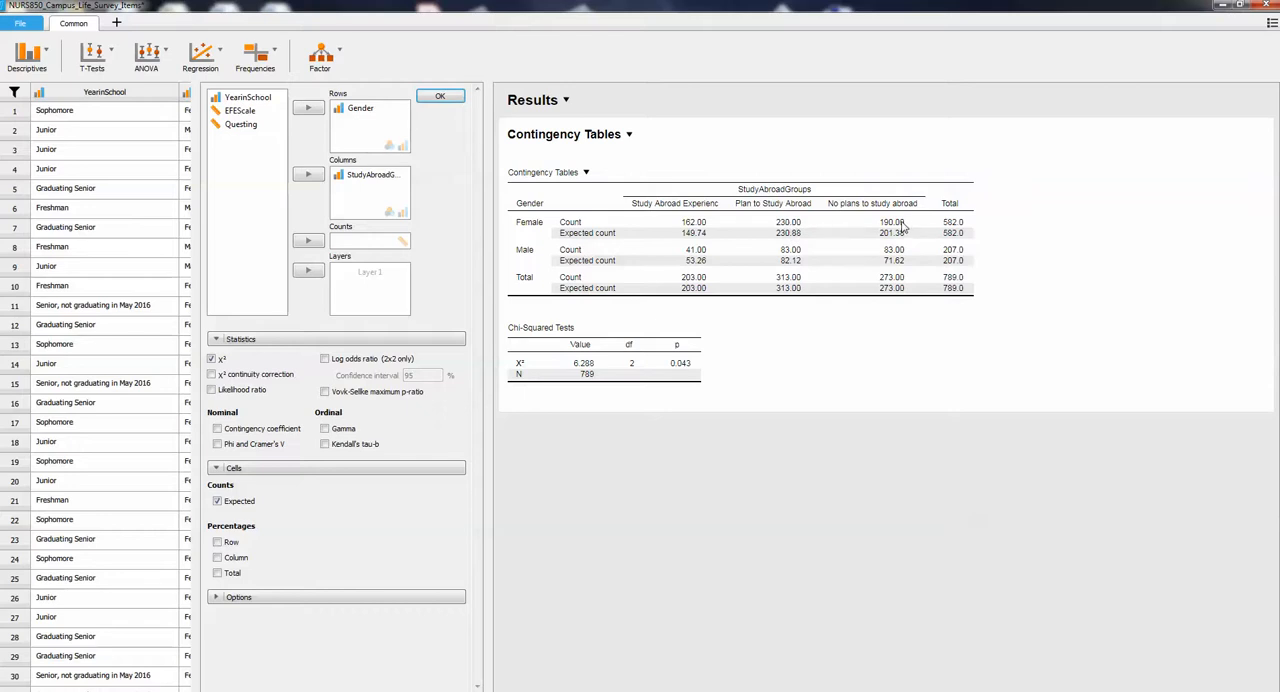
mouse_move(896, 252)
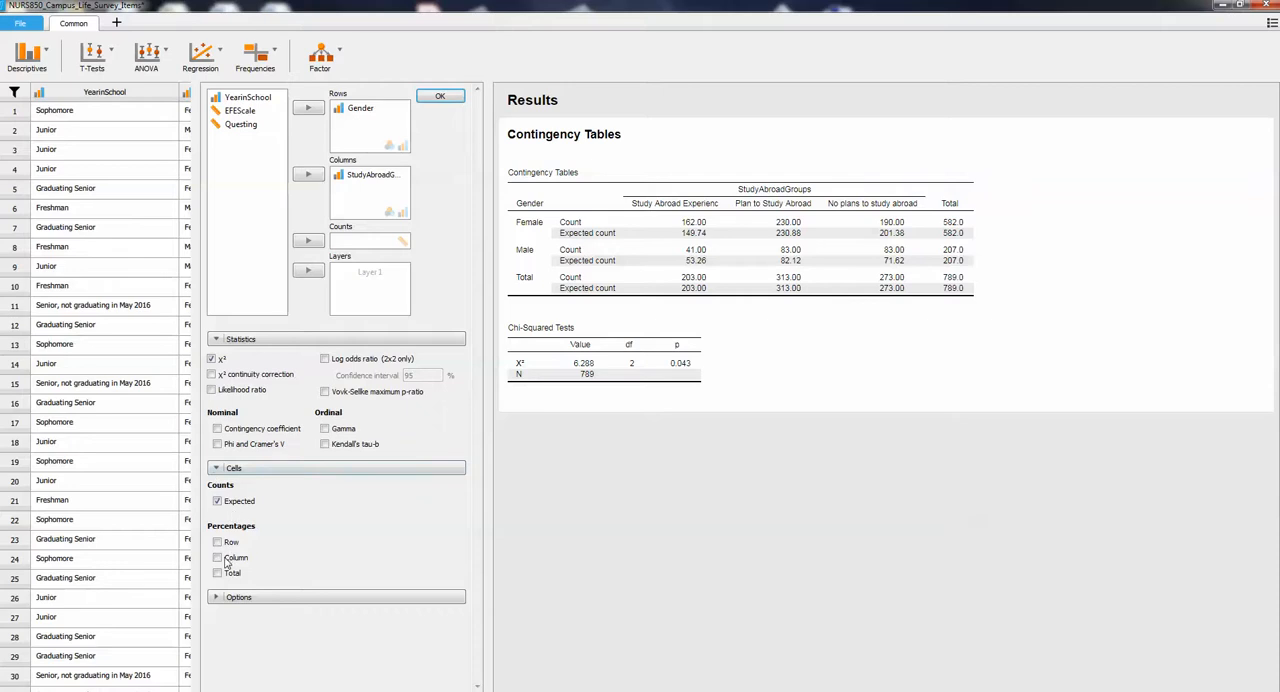
Step: Report row percentages in the table, trying column percentages and removing them again
left_click(216, 556)
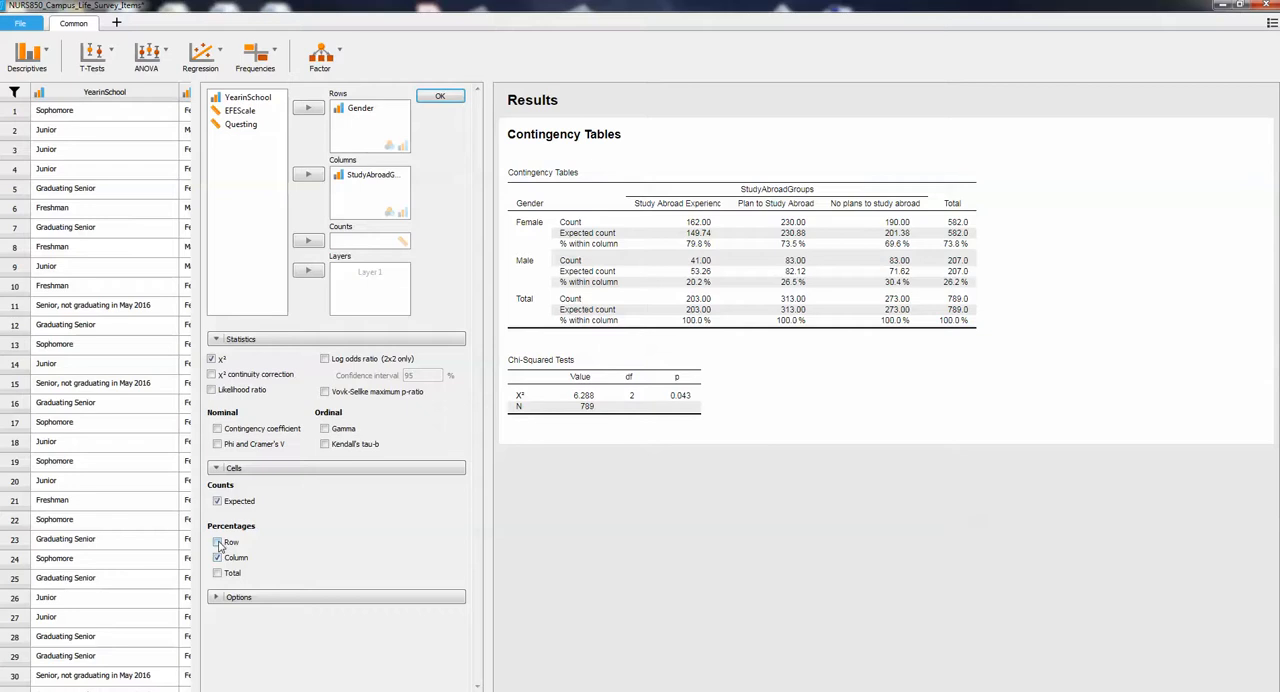
left_click(216, 540)
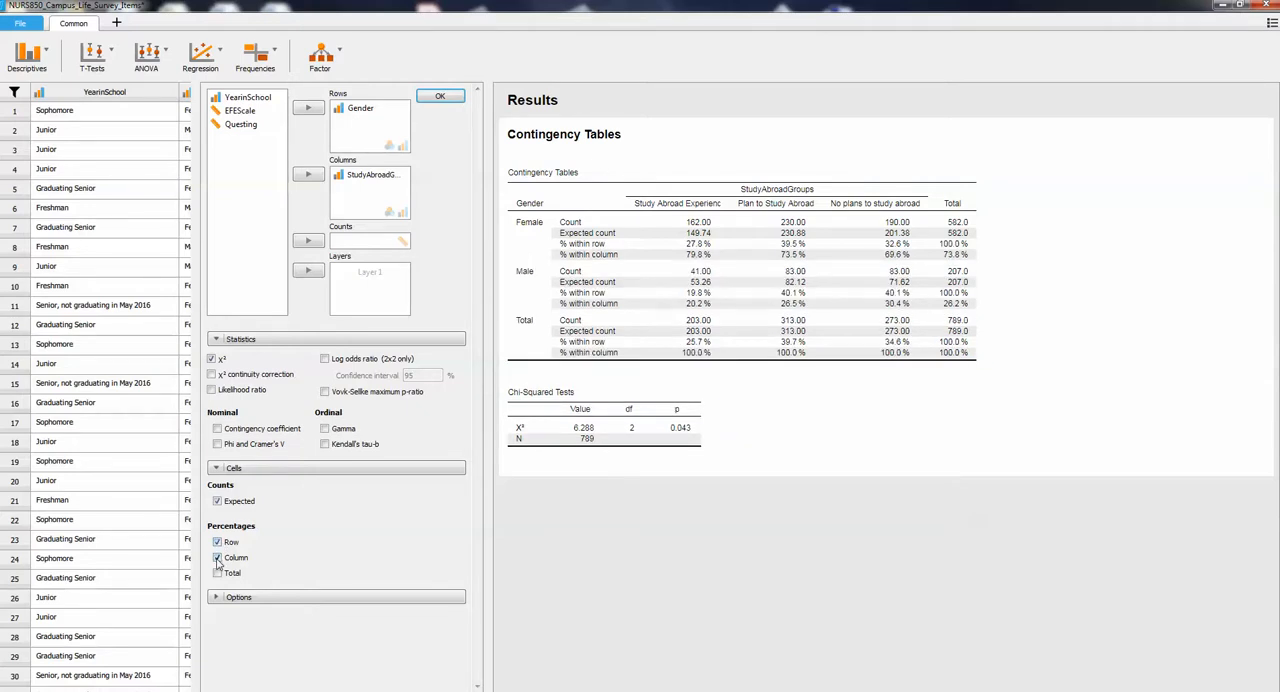
left_click(216, 556)
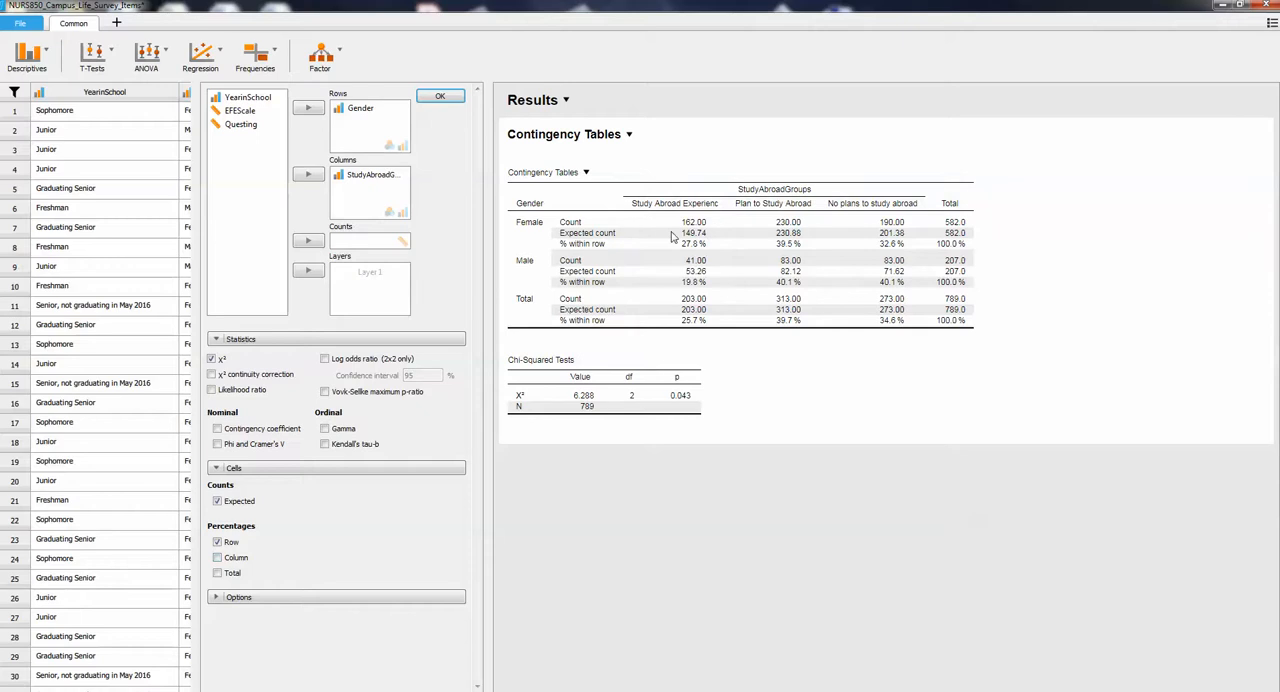
mouse_move(702, 240)
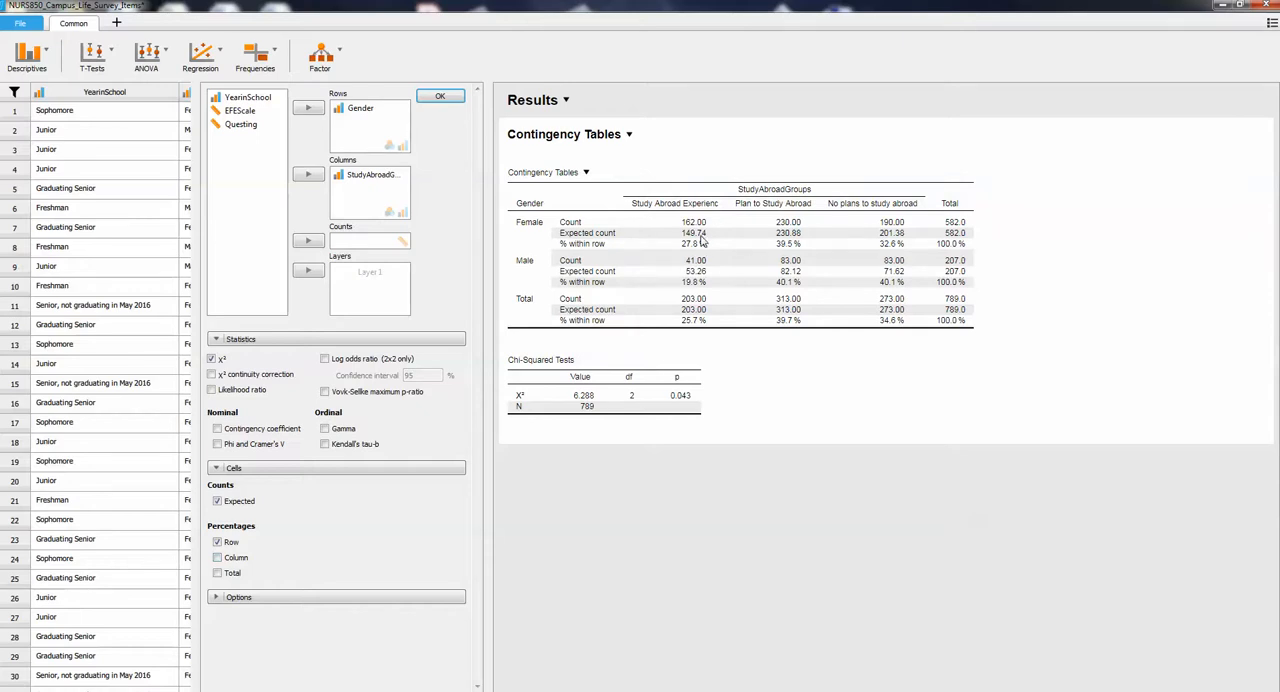
mouse_move(676, 242)
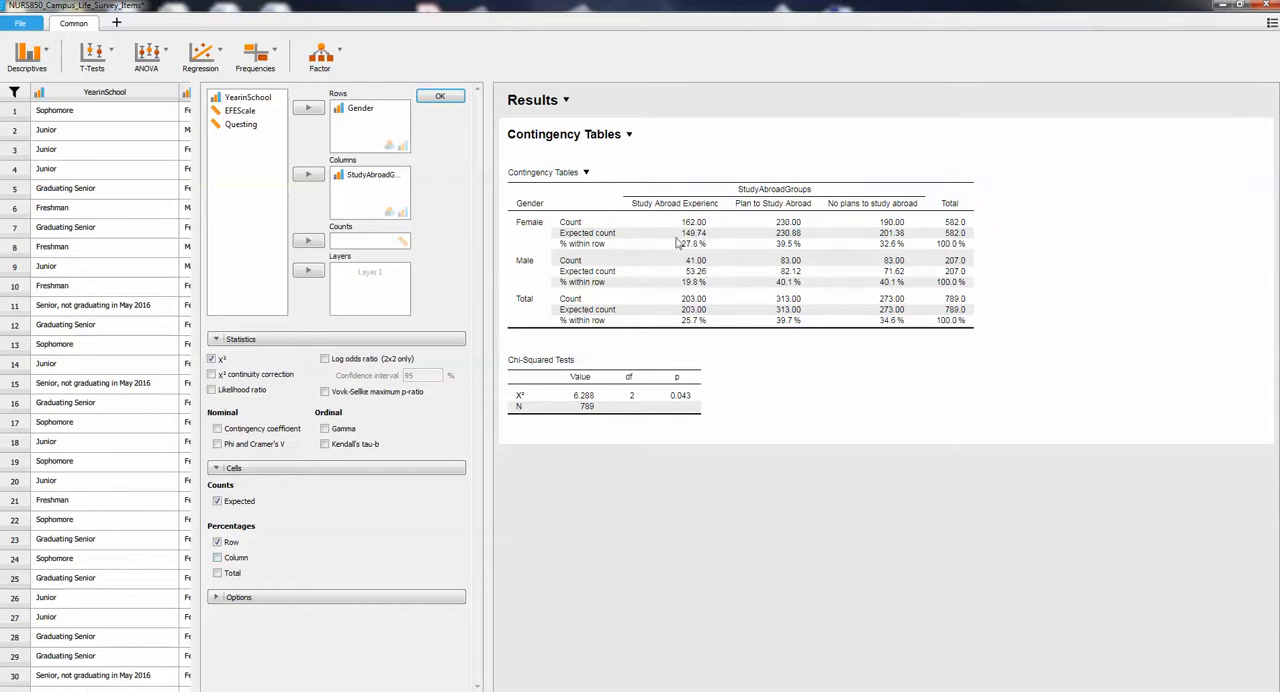
mouse_move(688, 250)
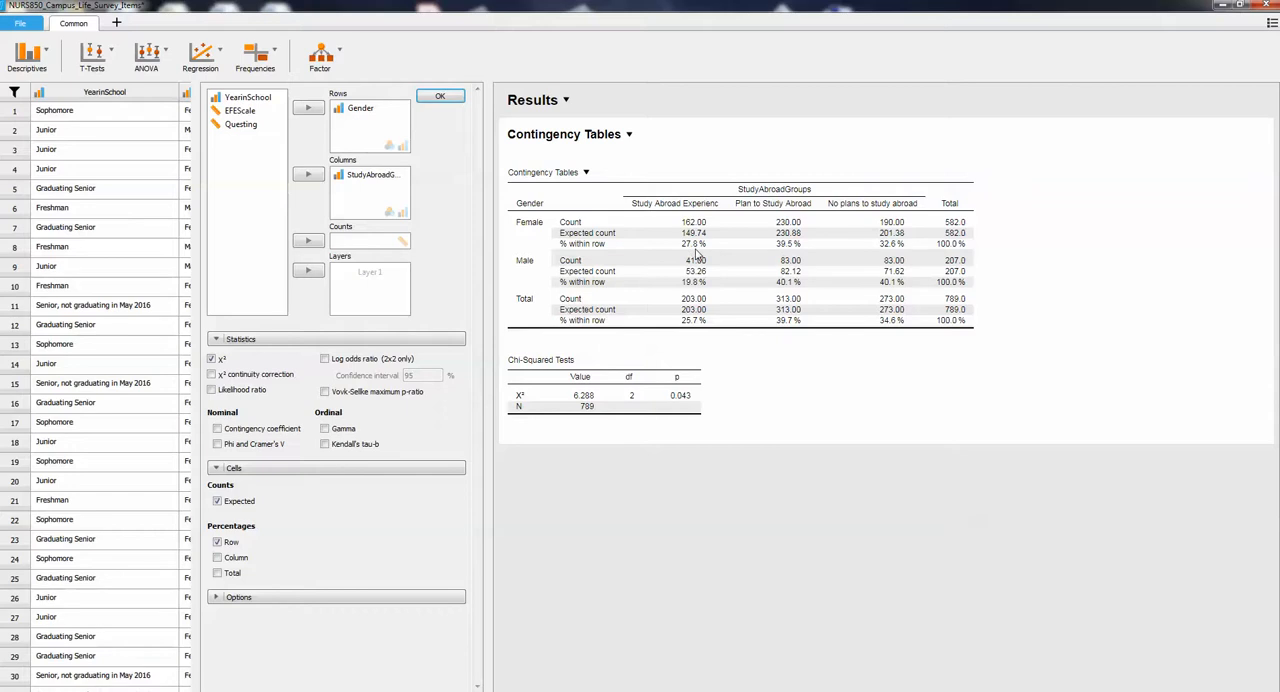
mouse_move(692, 252)
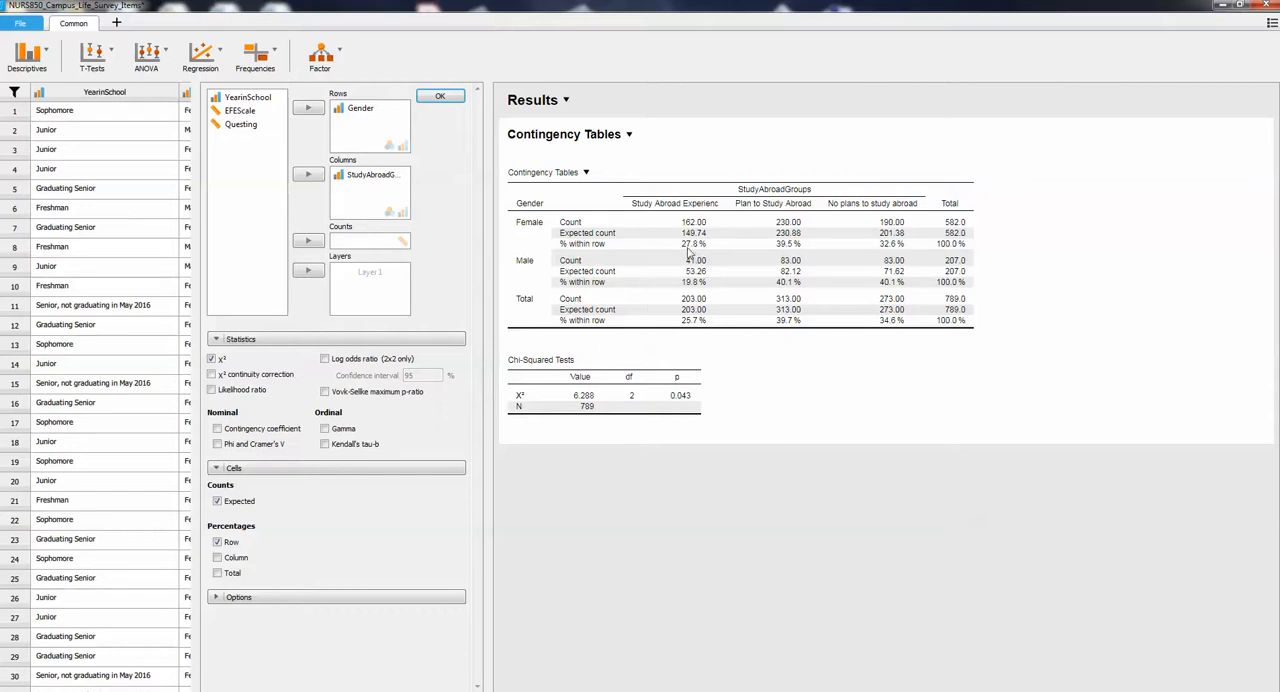
mouse_move(710, 256)
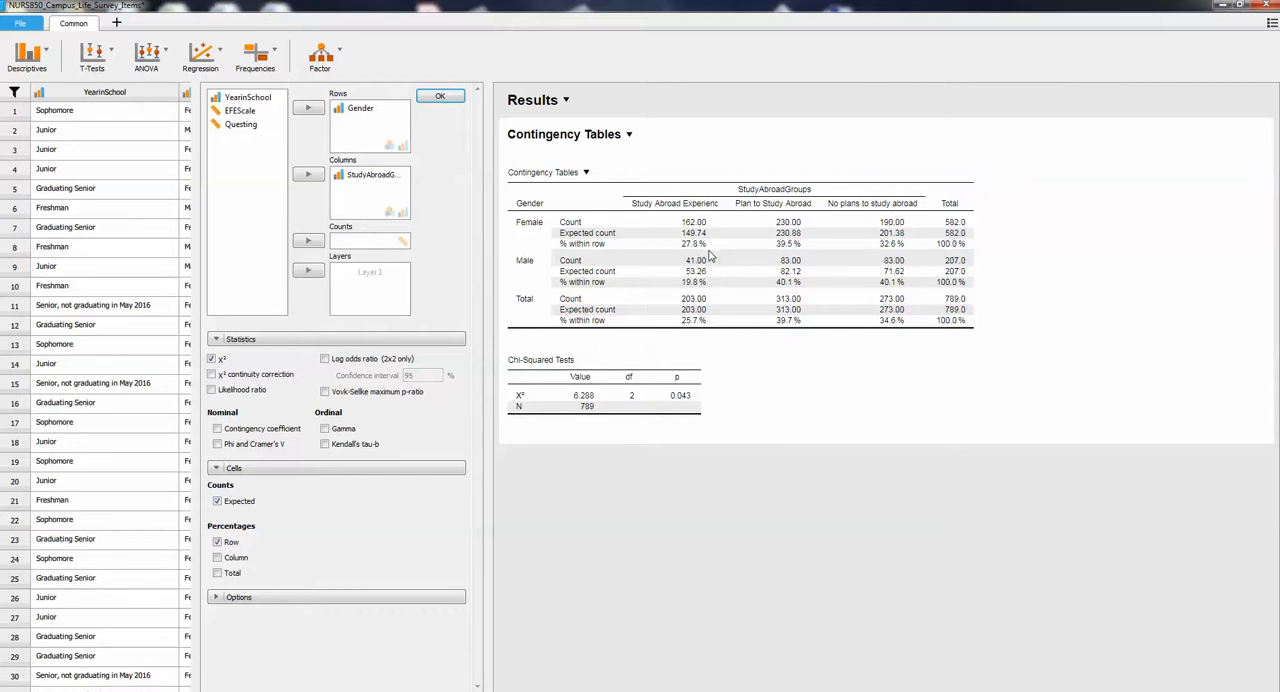
mouse_move(700, 296)
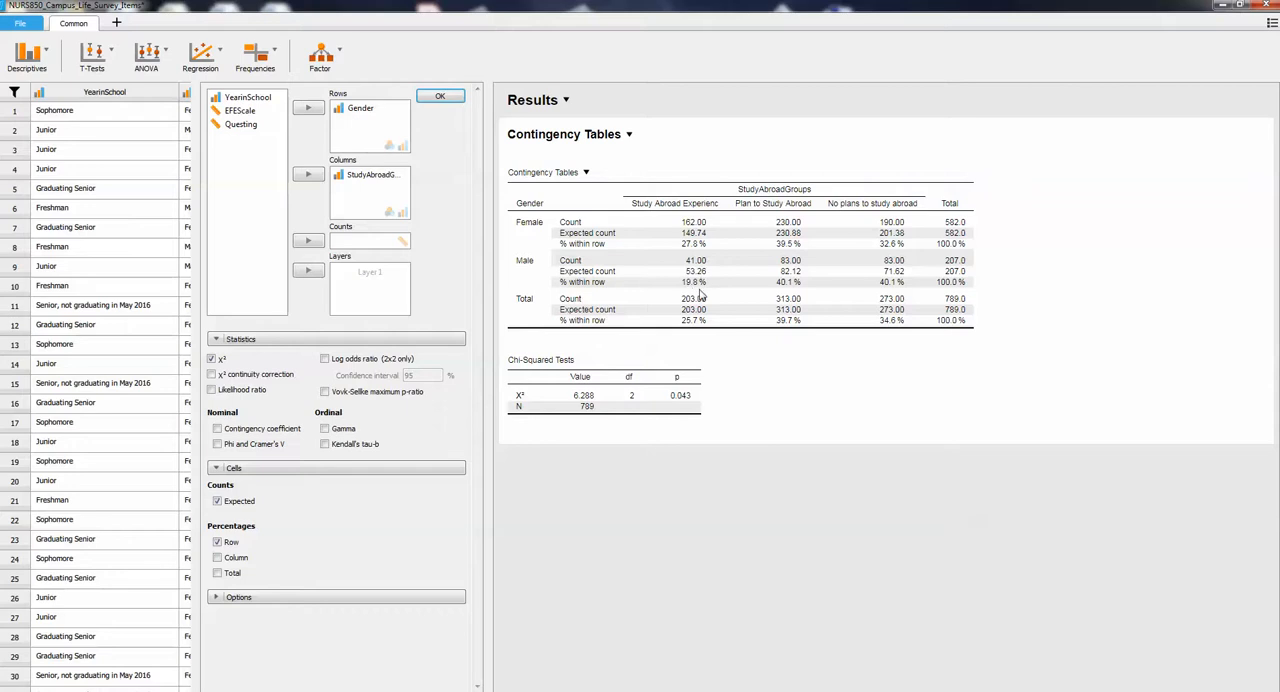
mouse_move(792, 308)
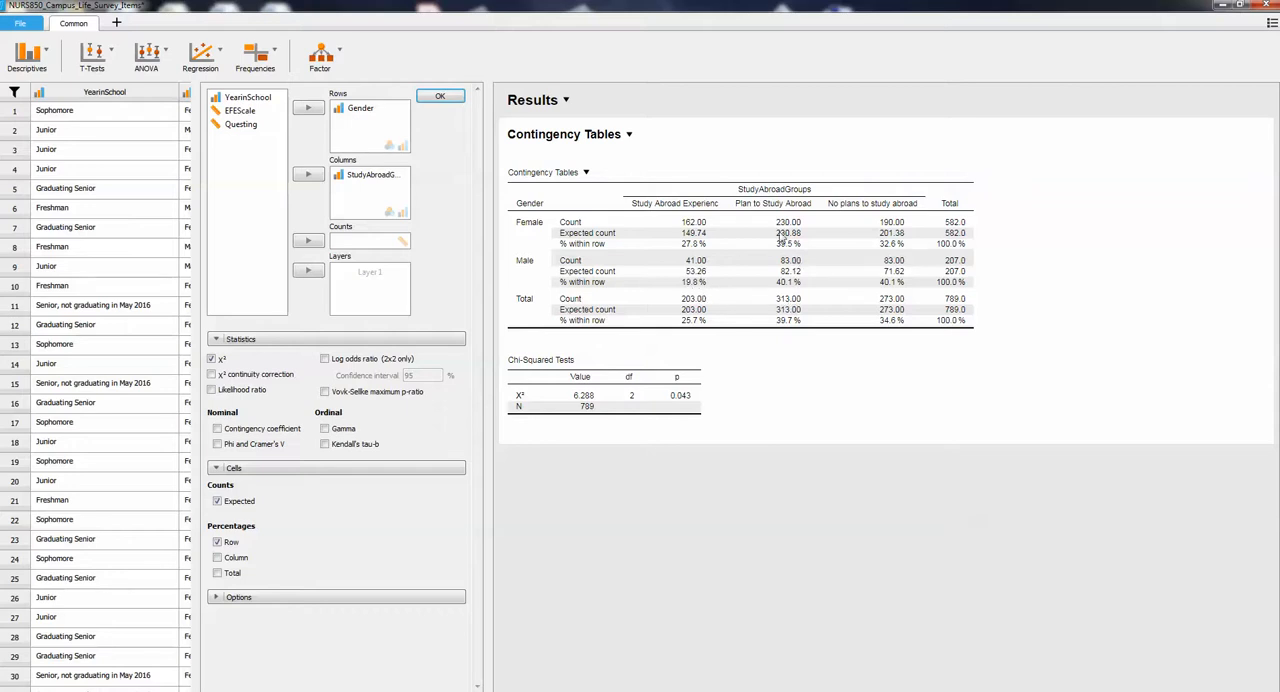
mouse_move(784, 270)
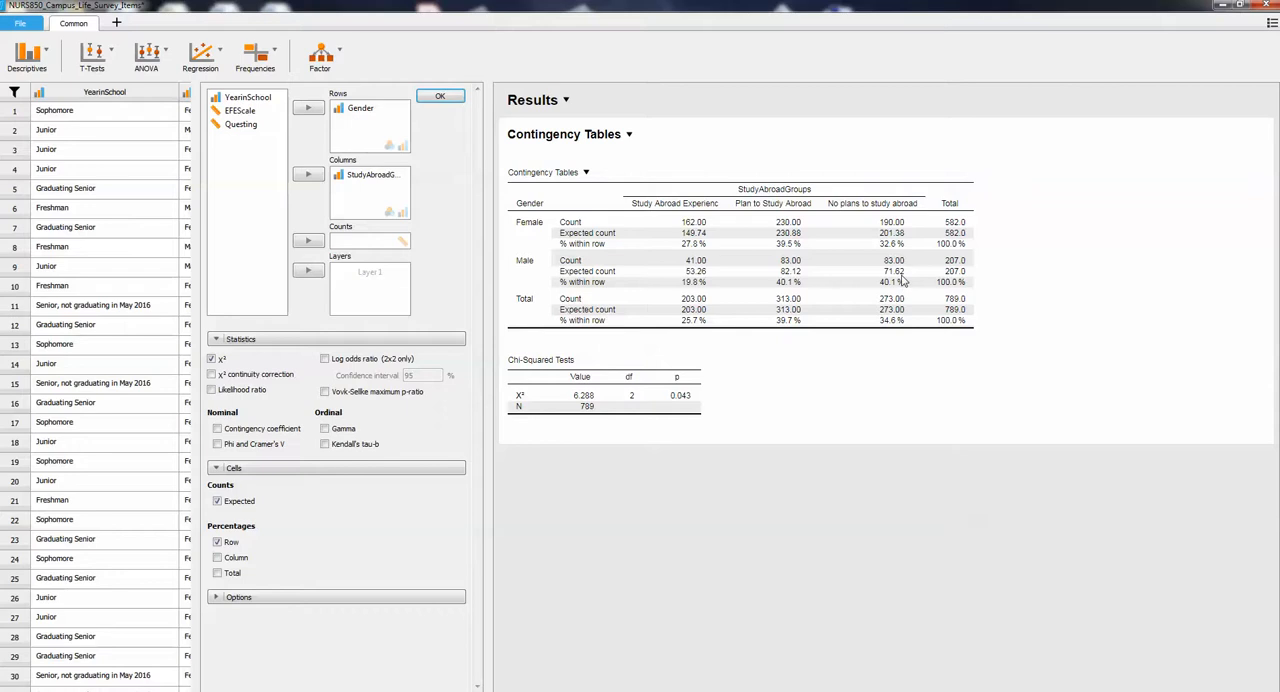
mouse_move(898, 276)
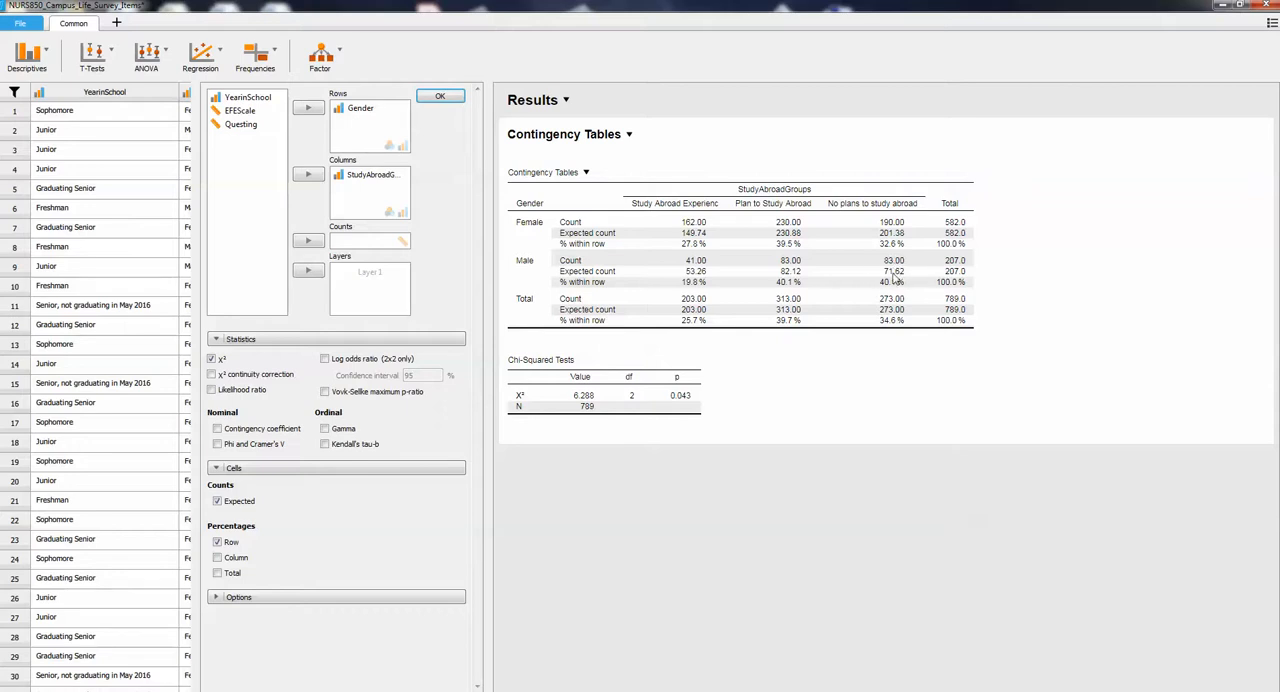
mouse_move(888, 294)
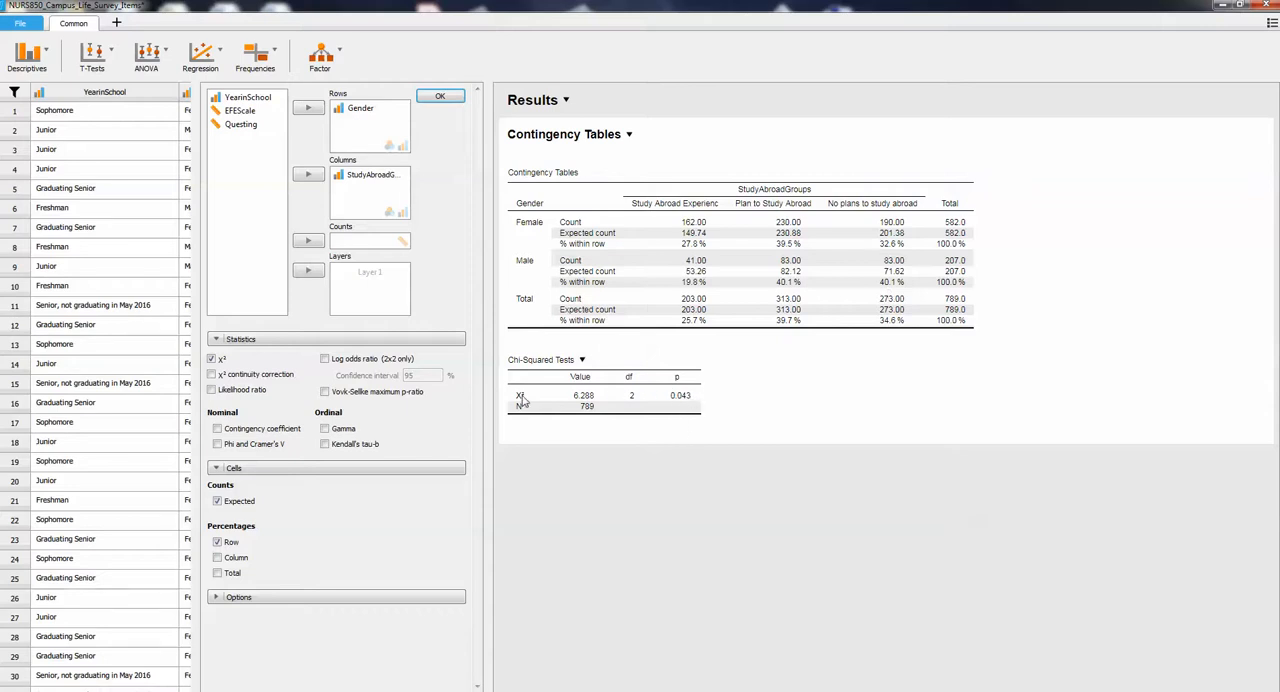
mouse_move(584, 400)
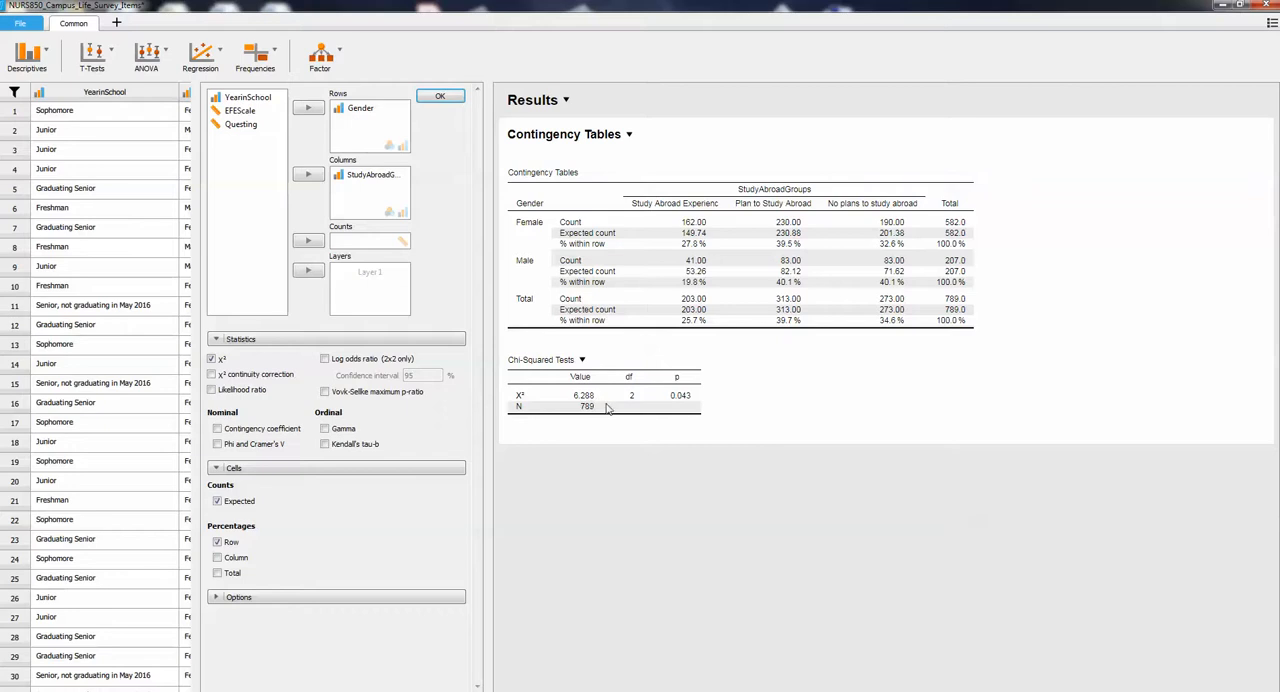
mouse_move(644, 406)
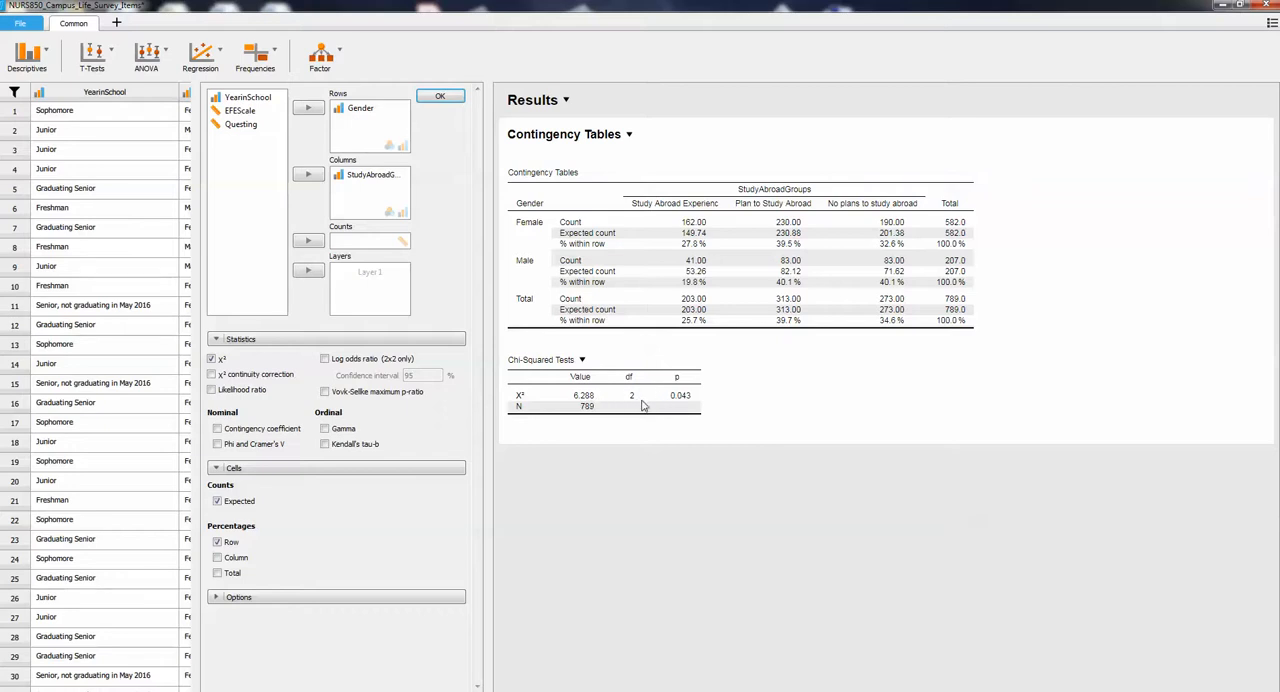
mouse_move(684, 404)
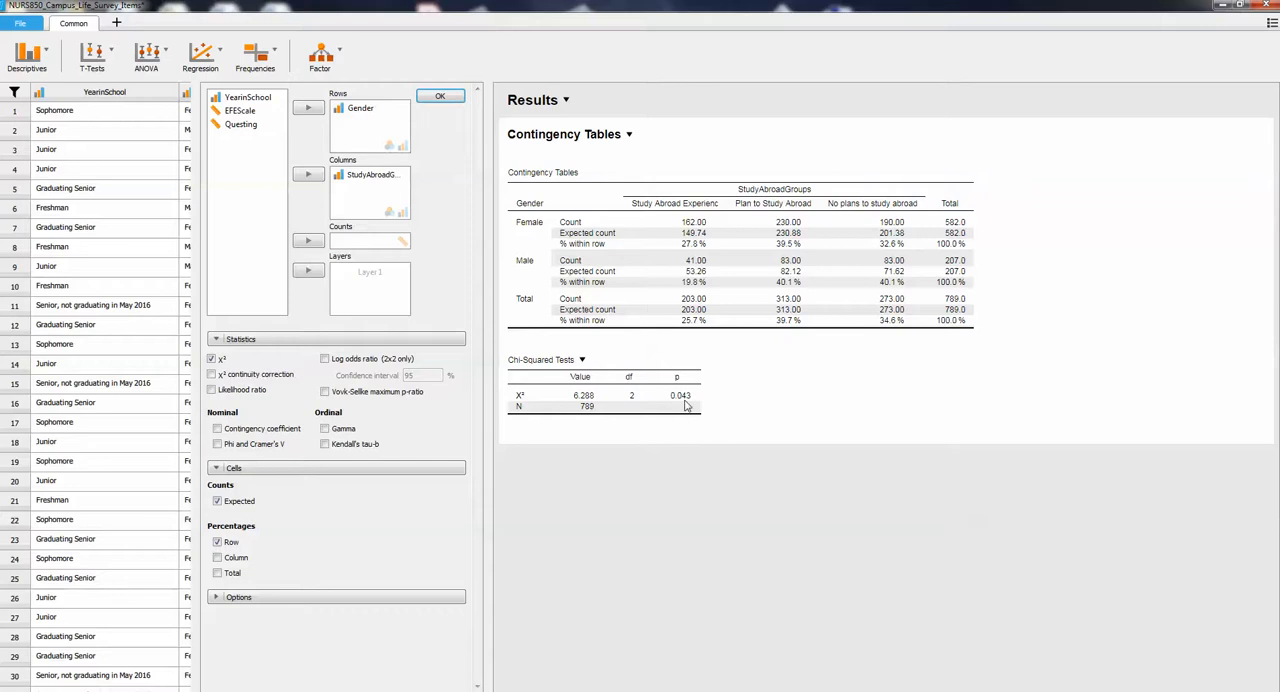
mouse_move(684, 406)
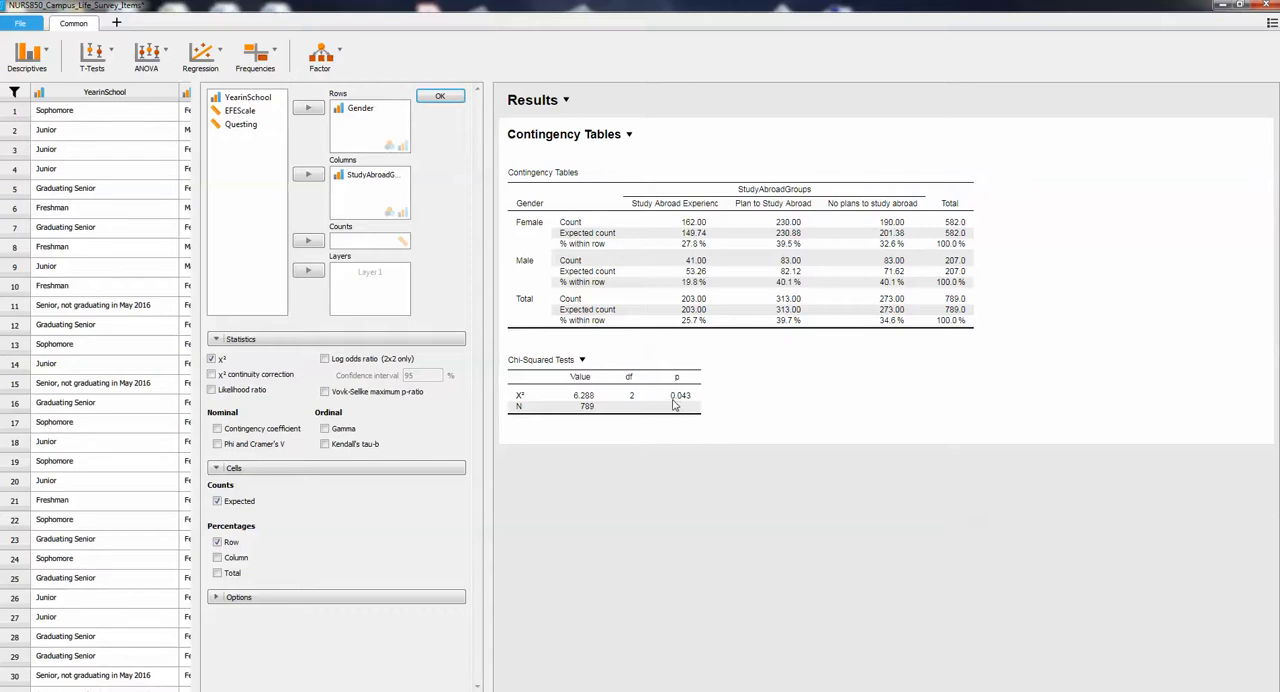
mouse_move(694, 406)
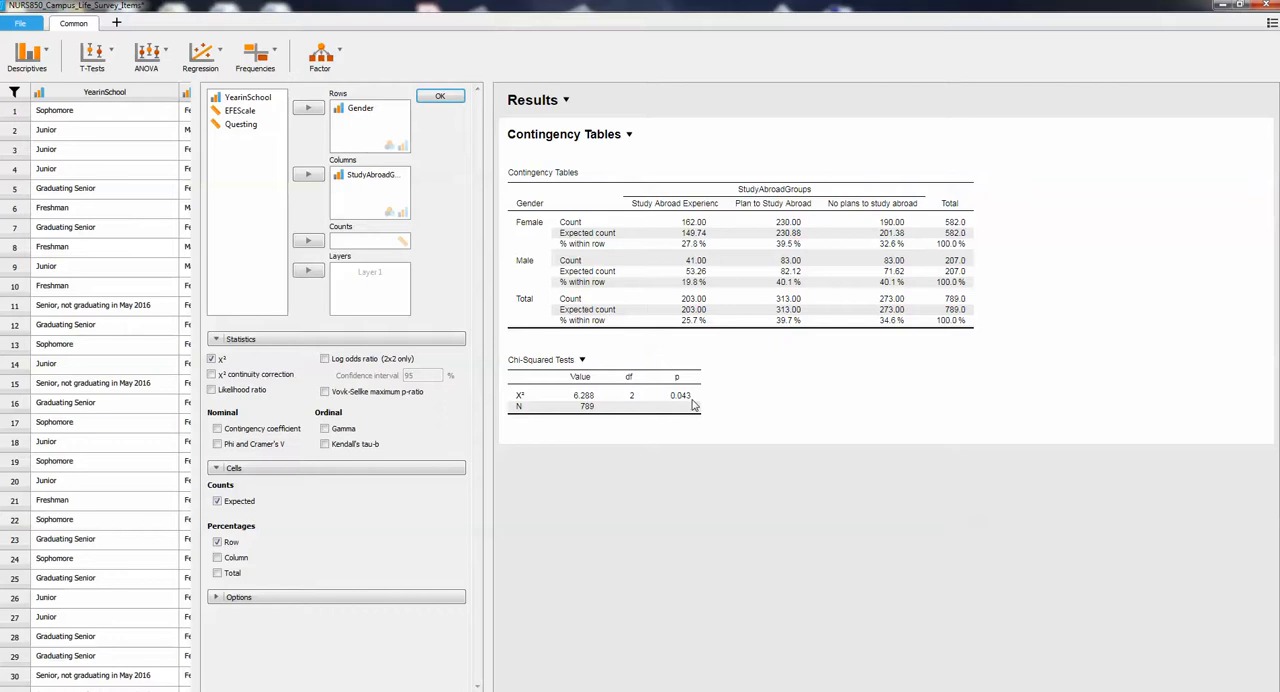
mouse_move(690, 404)
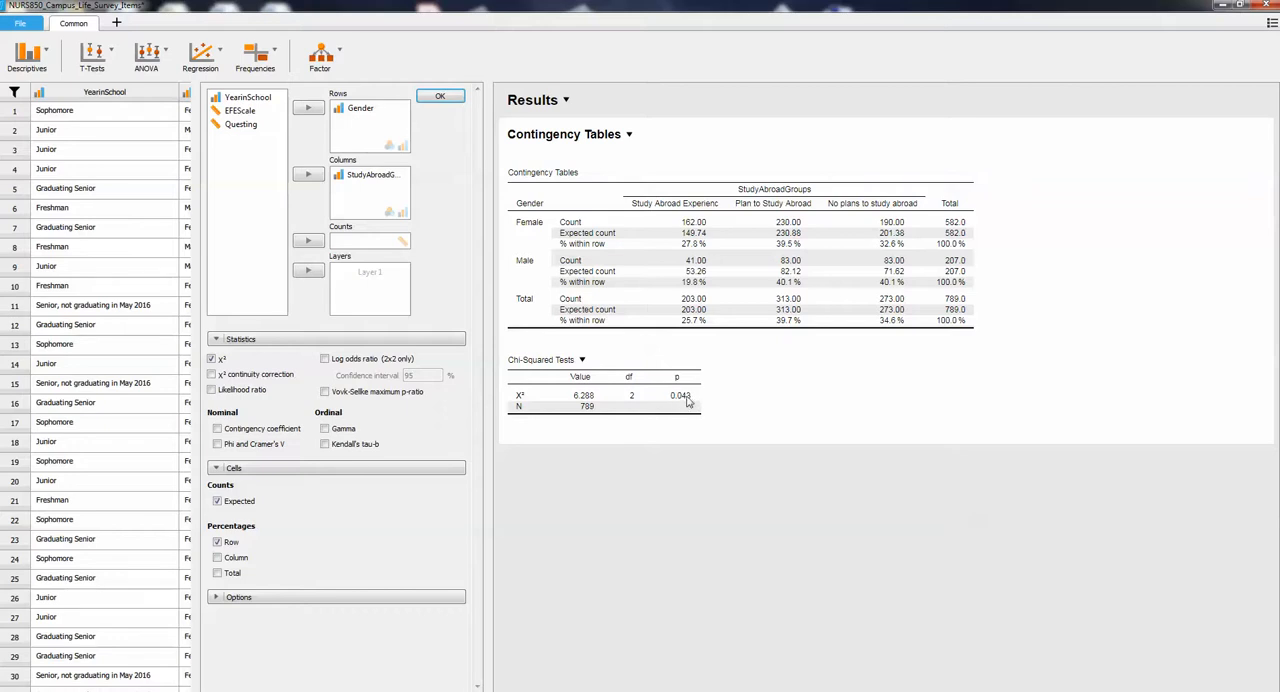
mouse_move(596, 404)
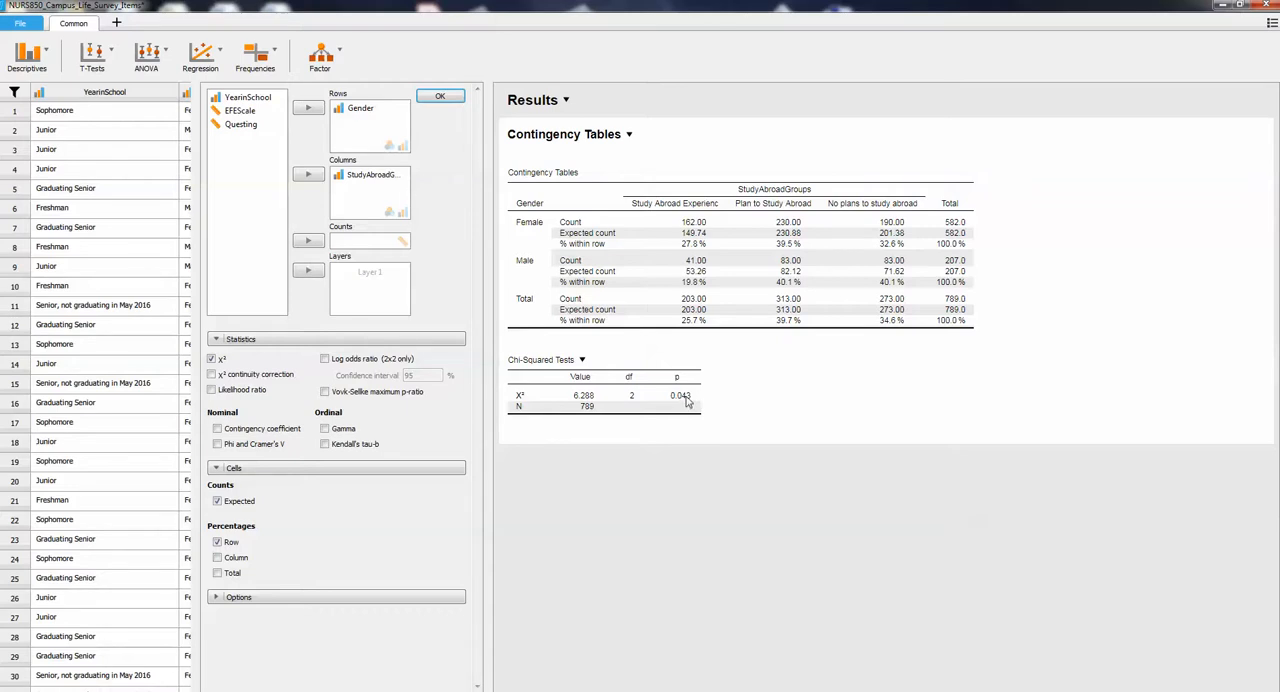
mouse_move(684, 384)
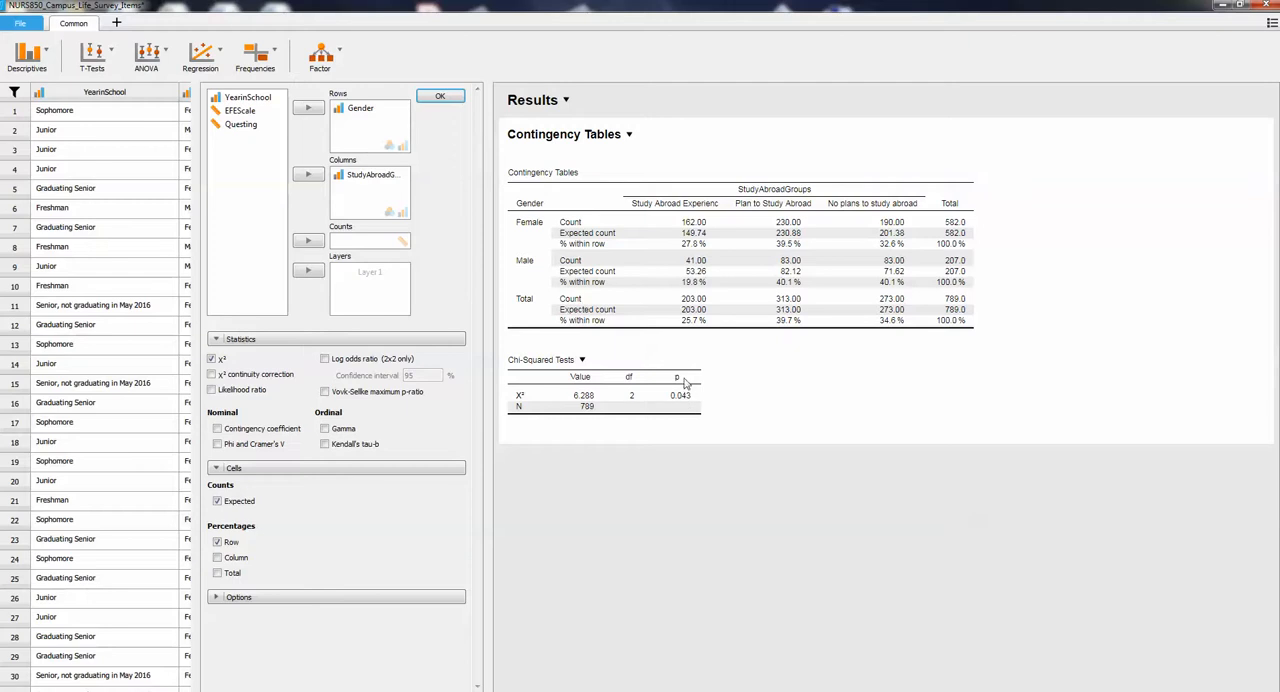
mouse_move(684, 384)
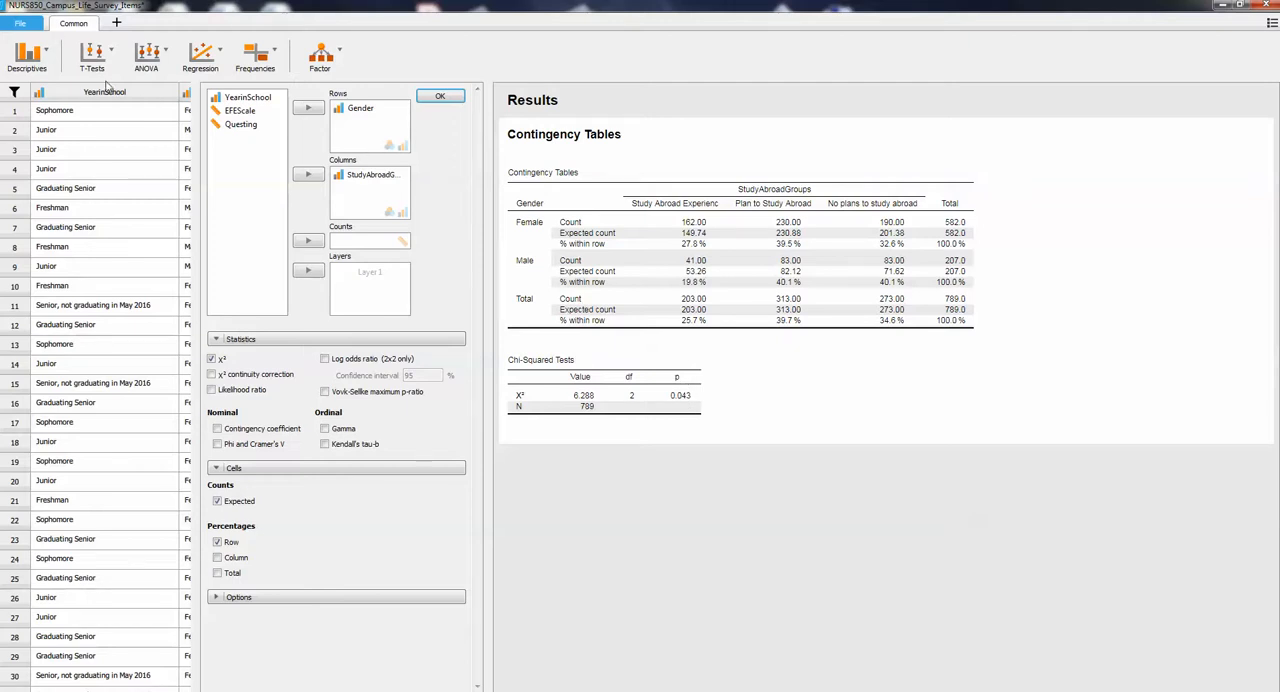
Step: Run an Independent Samples T-Test with EFEScale as dependent variable, Gender as grouping variable, Student ticked
left_click(92, 56)
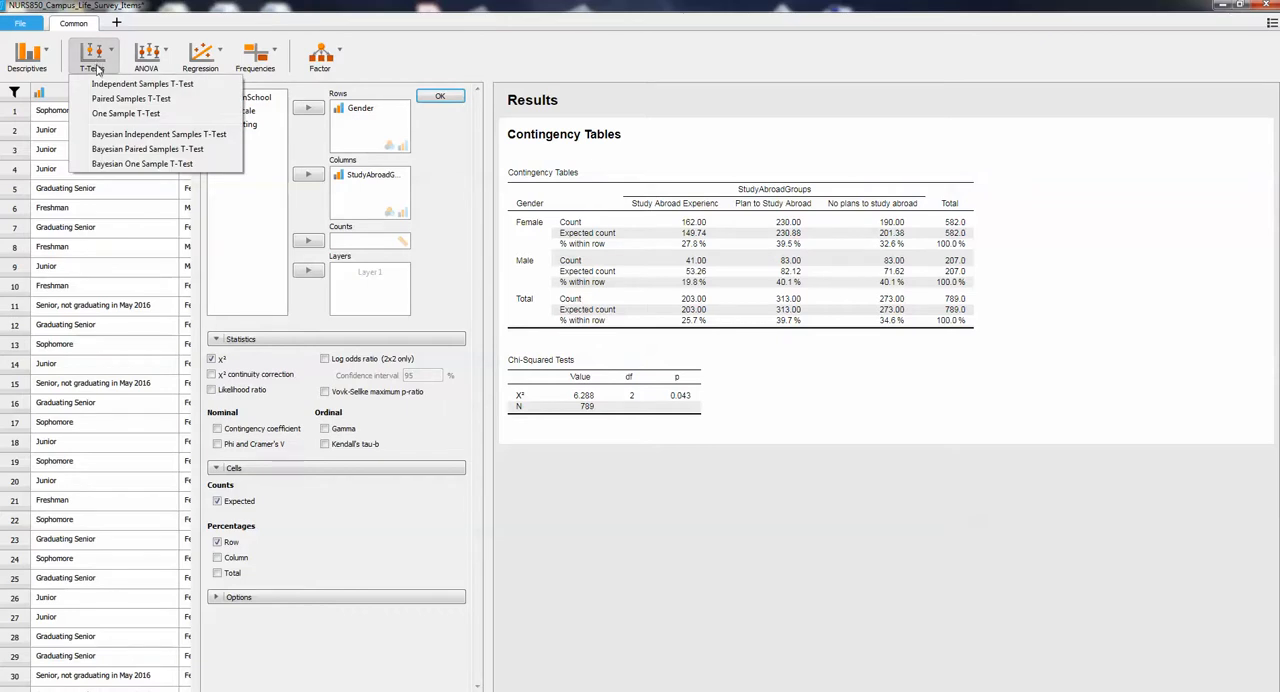
left_click(142, 84)
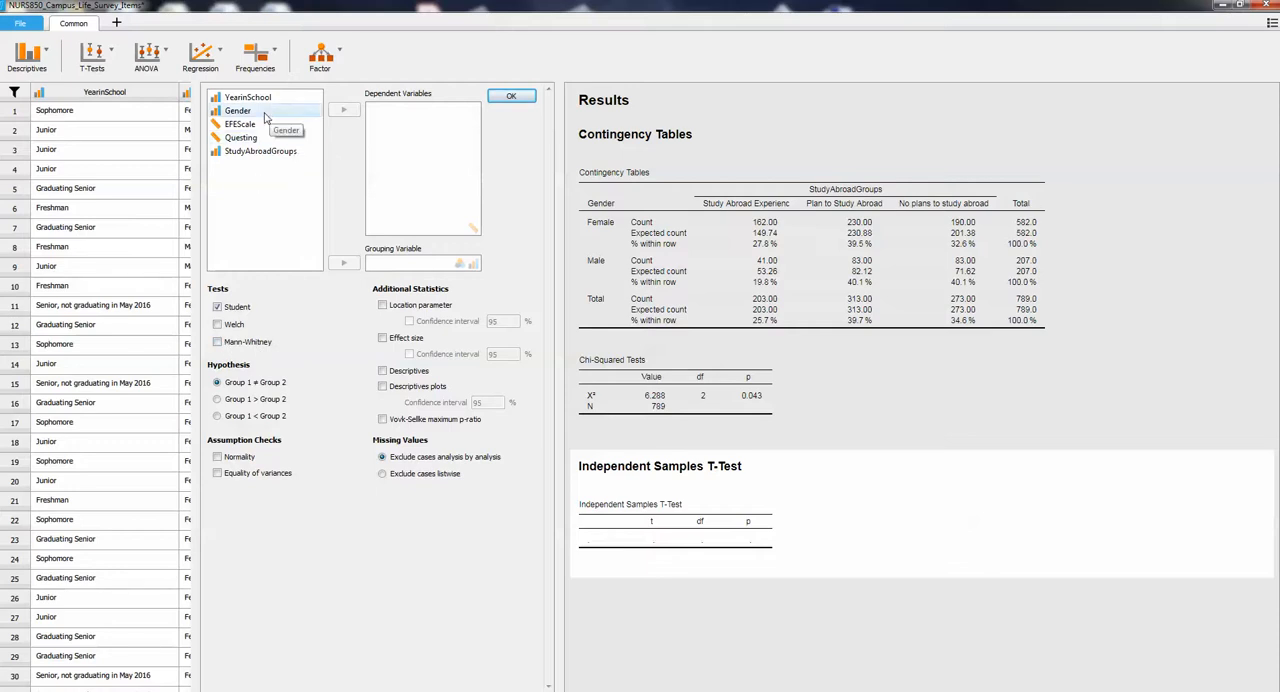
left_click(238, 110)
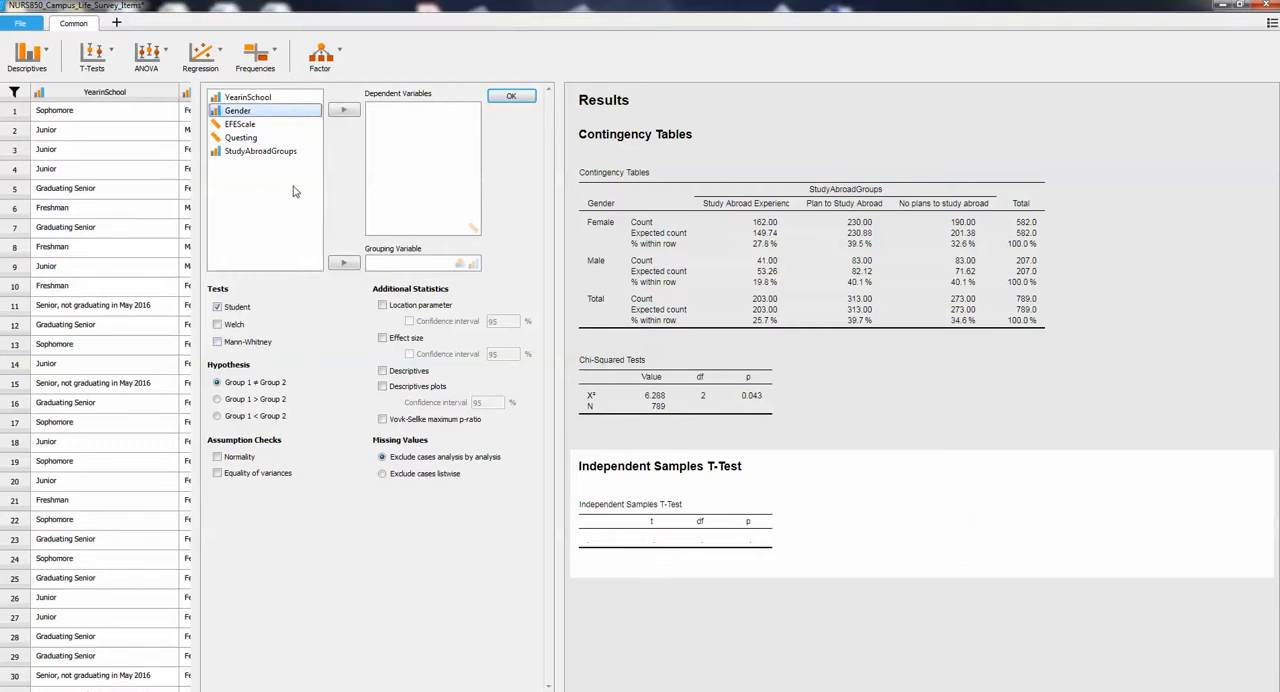
left_click(344, 264)
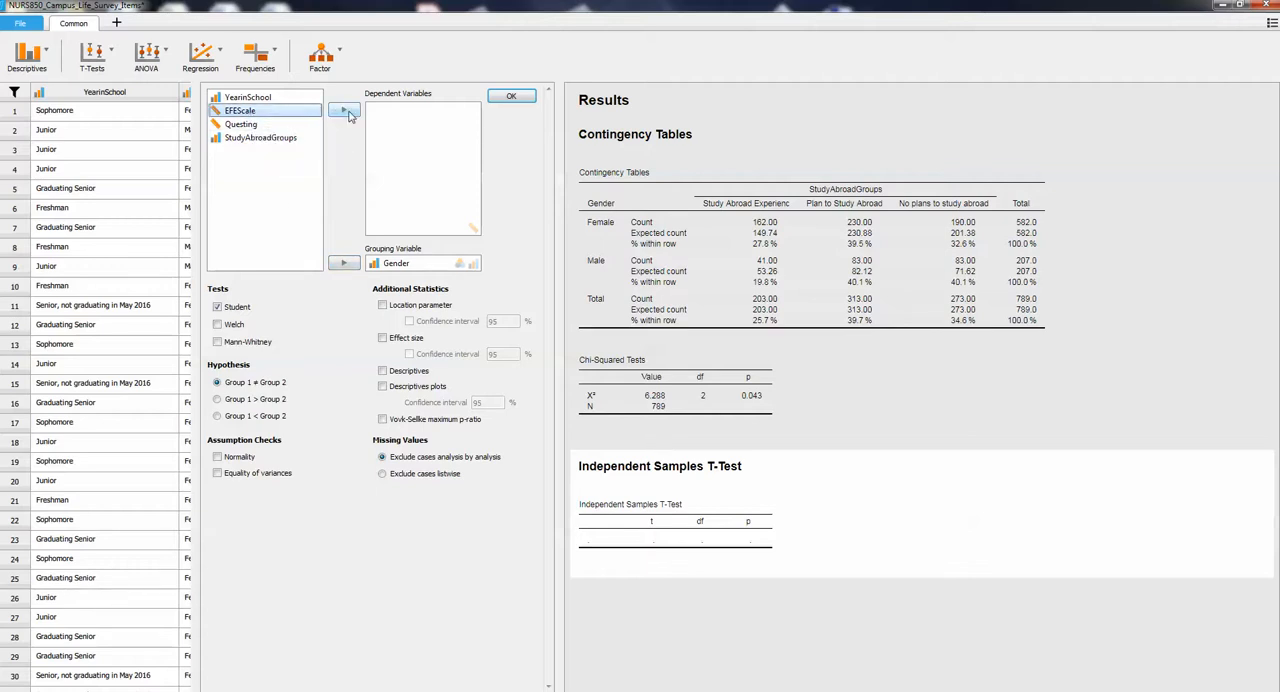
left_click(344, 110)
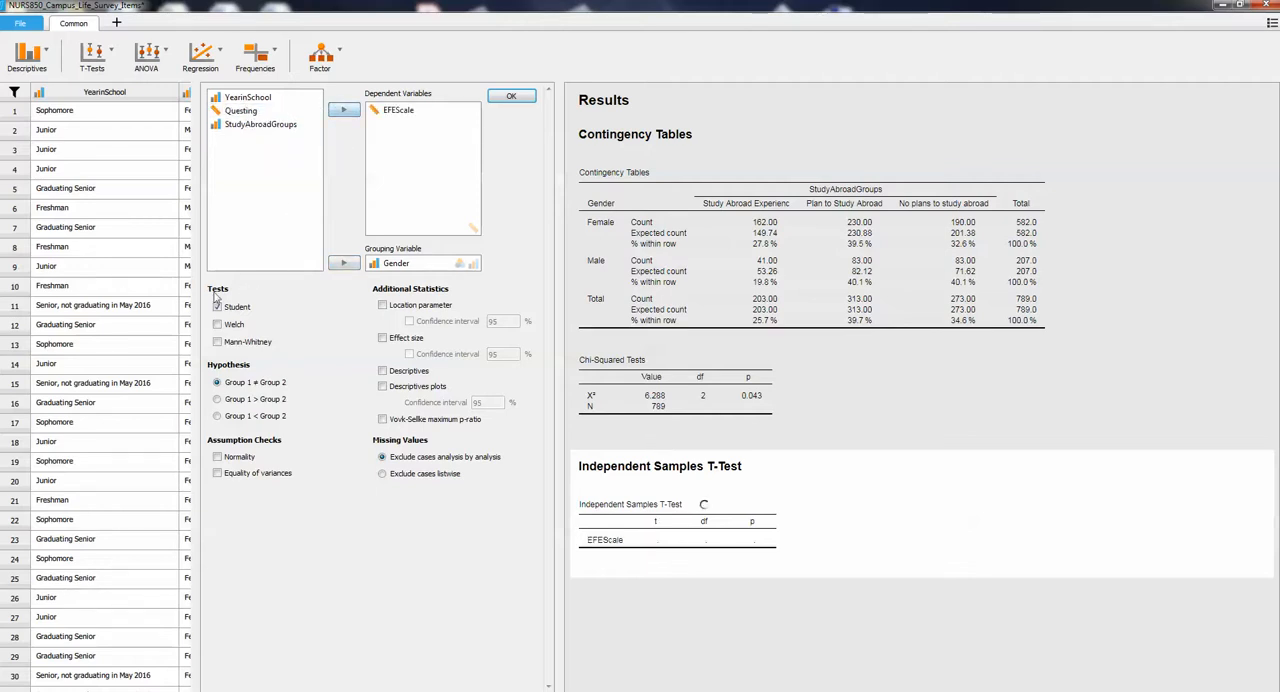
left_click(216, 308)
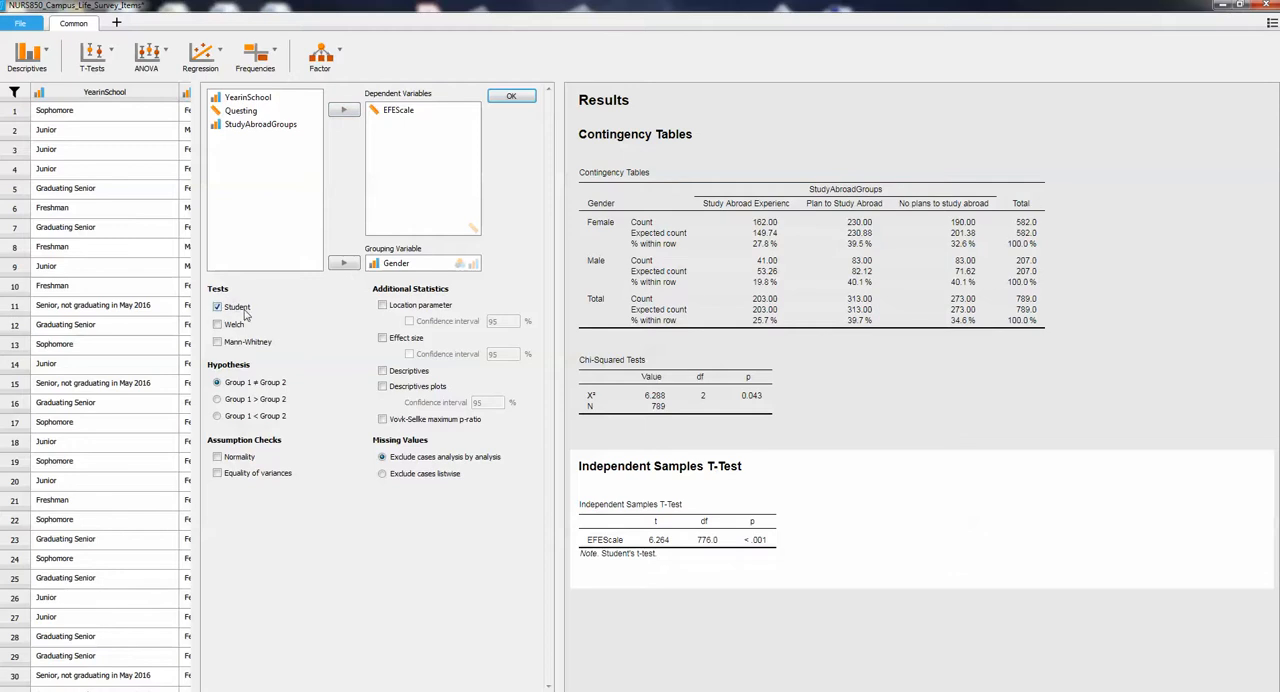
mouse_move(268, 312)
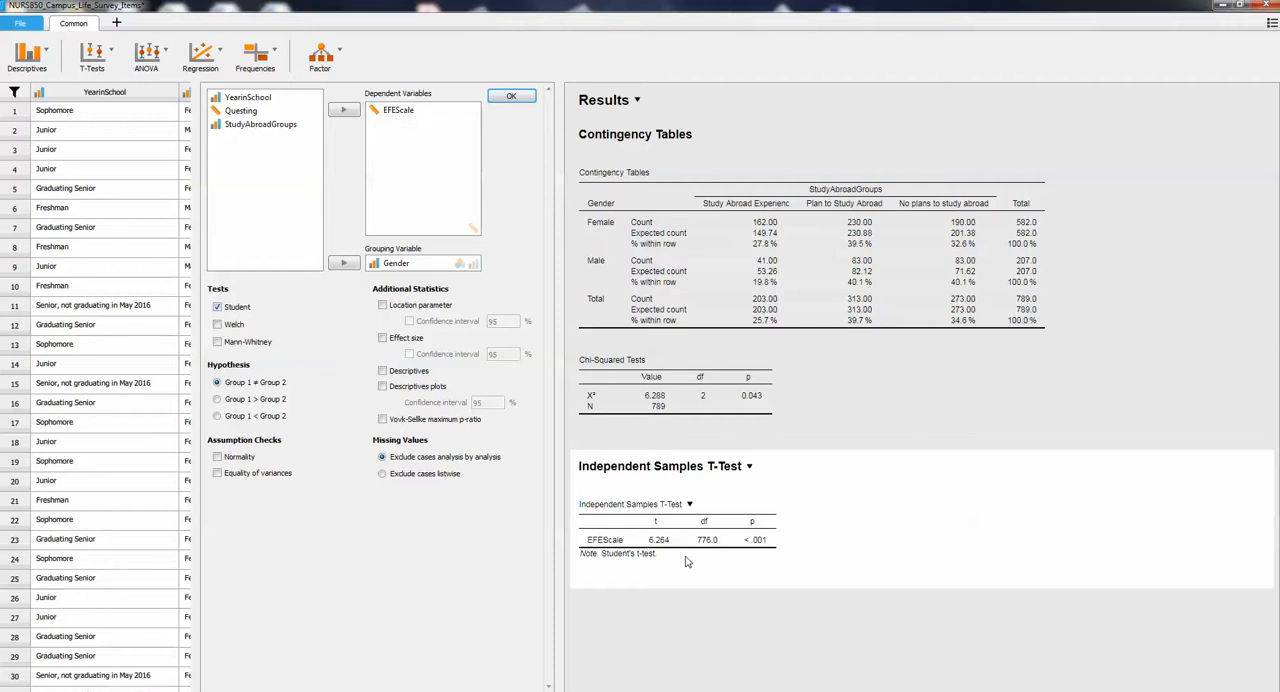
mouse_move(660, 548)
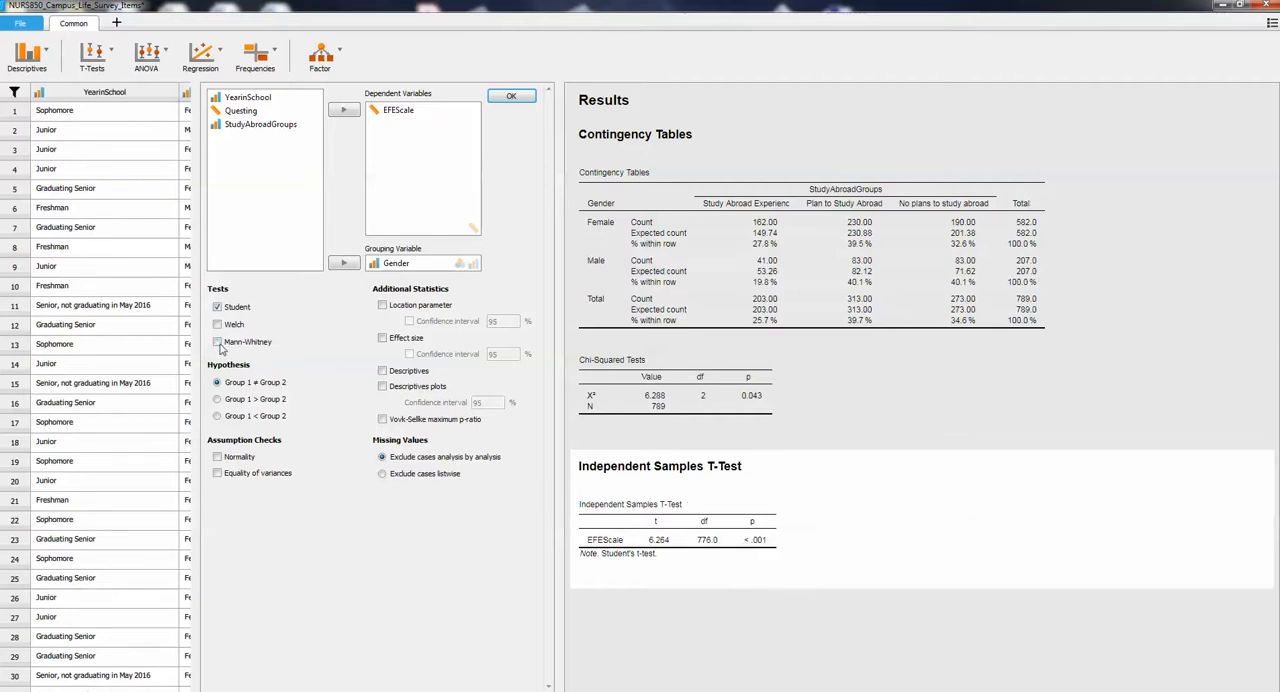
Step: Tick Mann-Whitney so the EFEScale by Gender table reports it beside the Student result
left_click(216, 342)
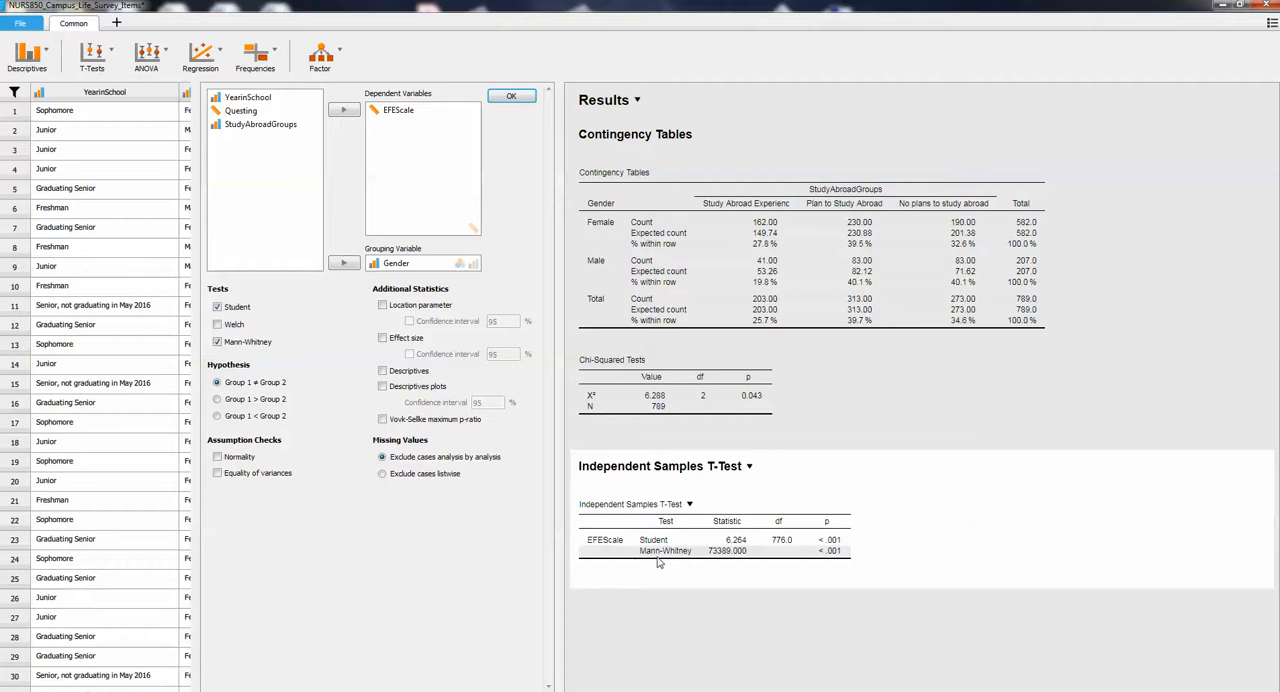
mouse_move(656, 560)
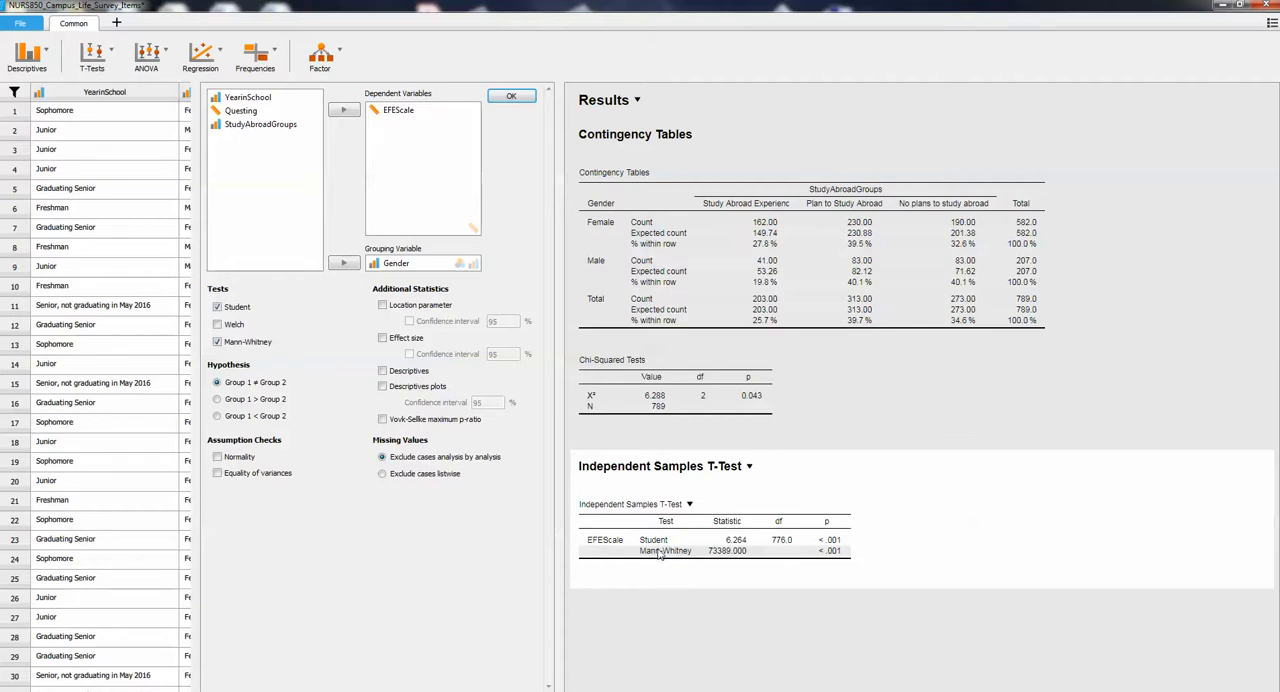
mouse_move(714, 552)
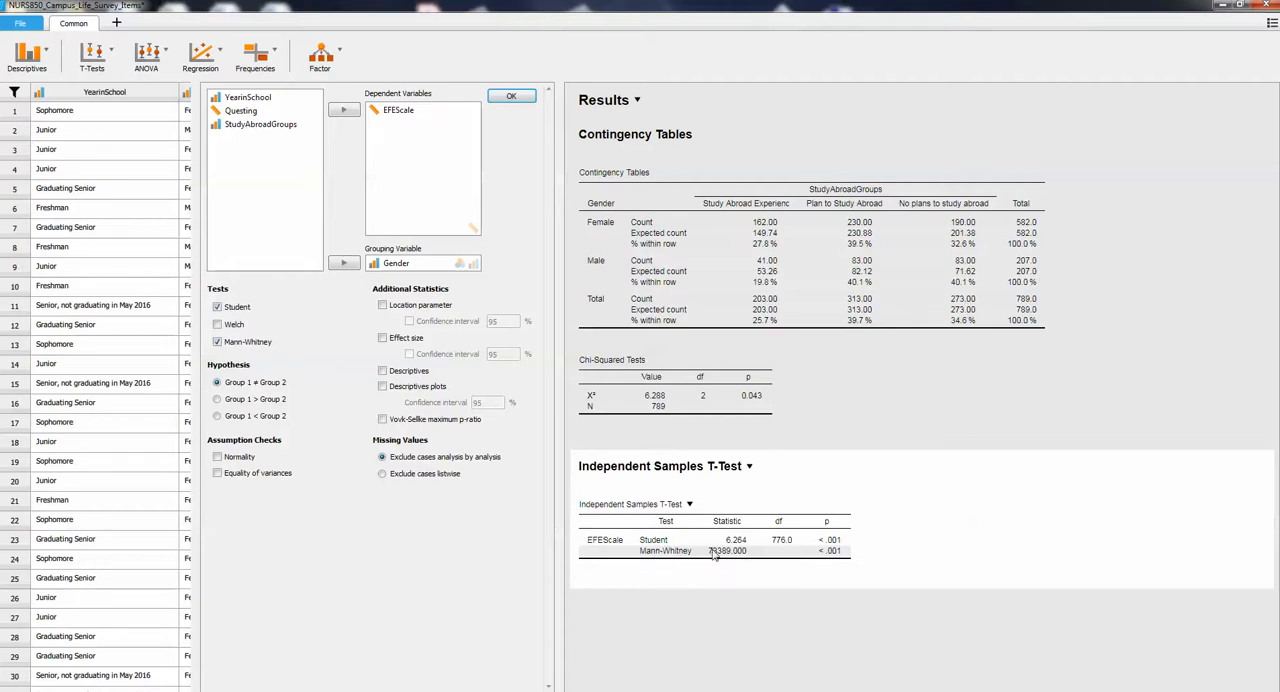
mouse_move(748, 564)
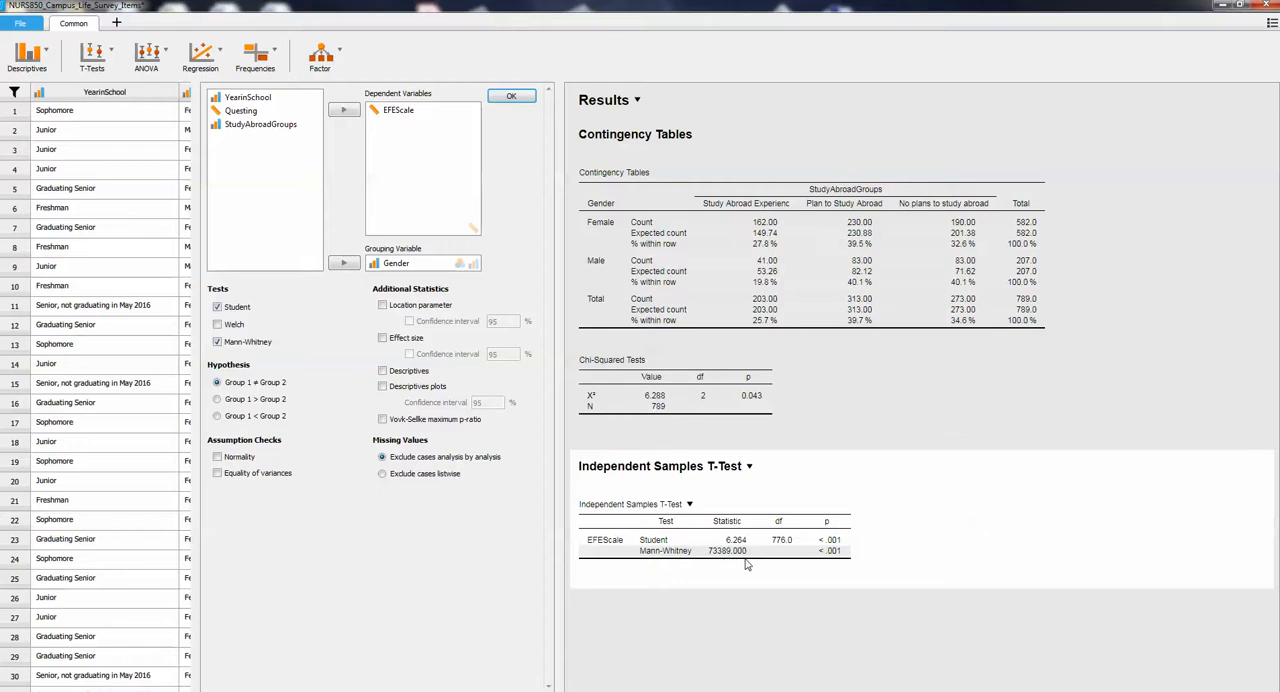
mouse_move(836, 562)
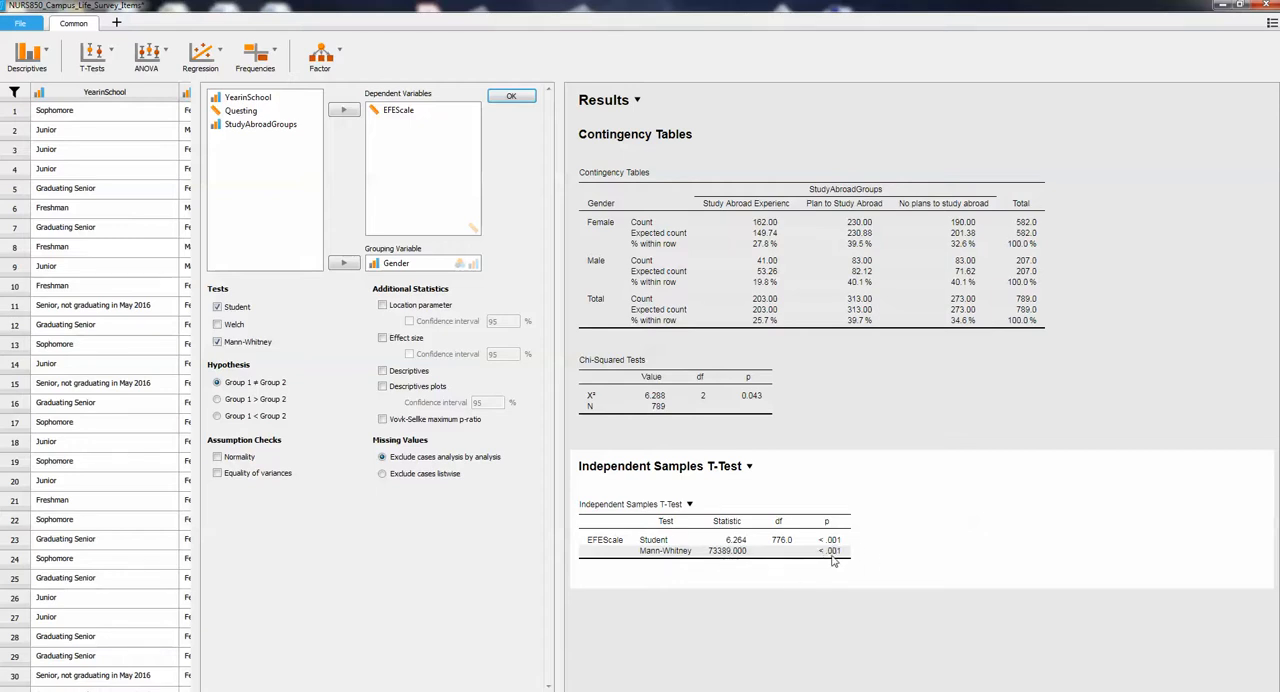
mouse_move(848, 552)
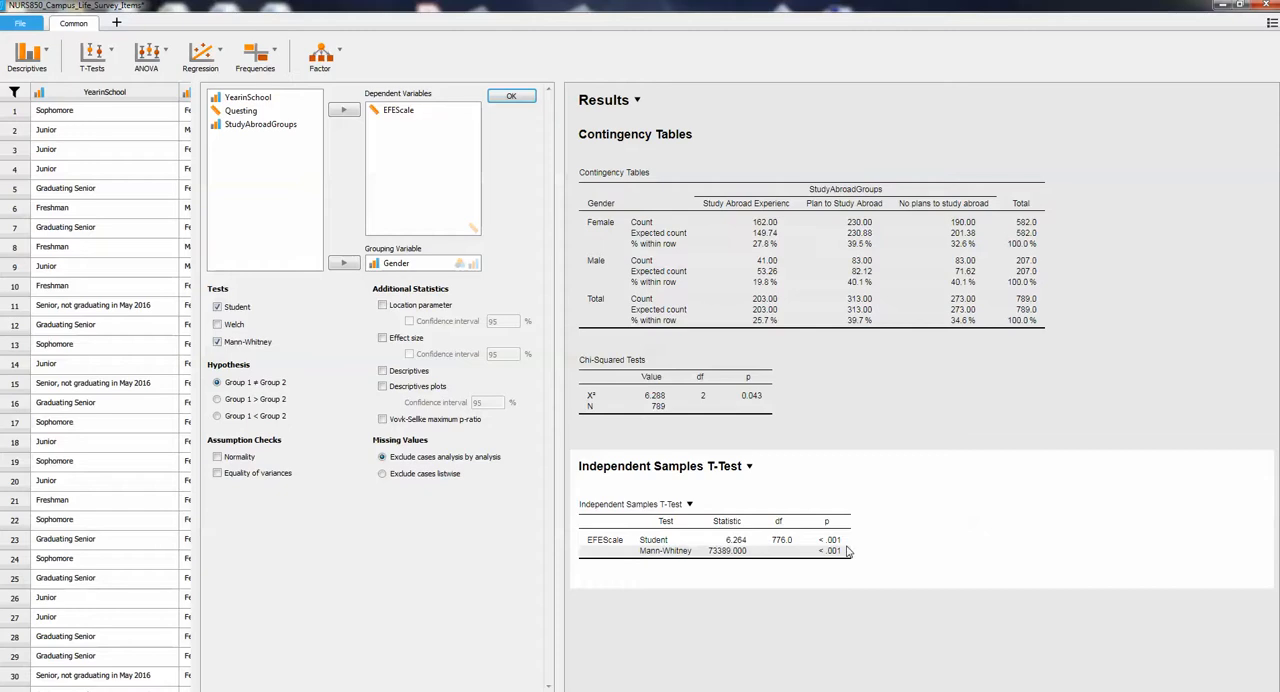
left_click(382, 370)
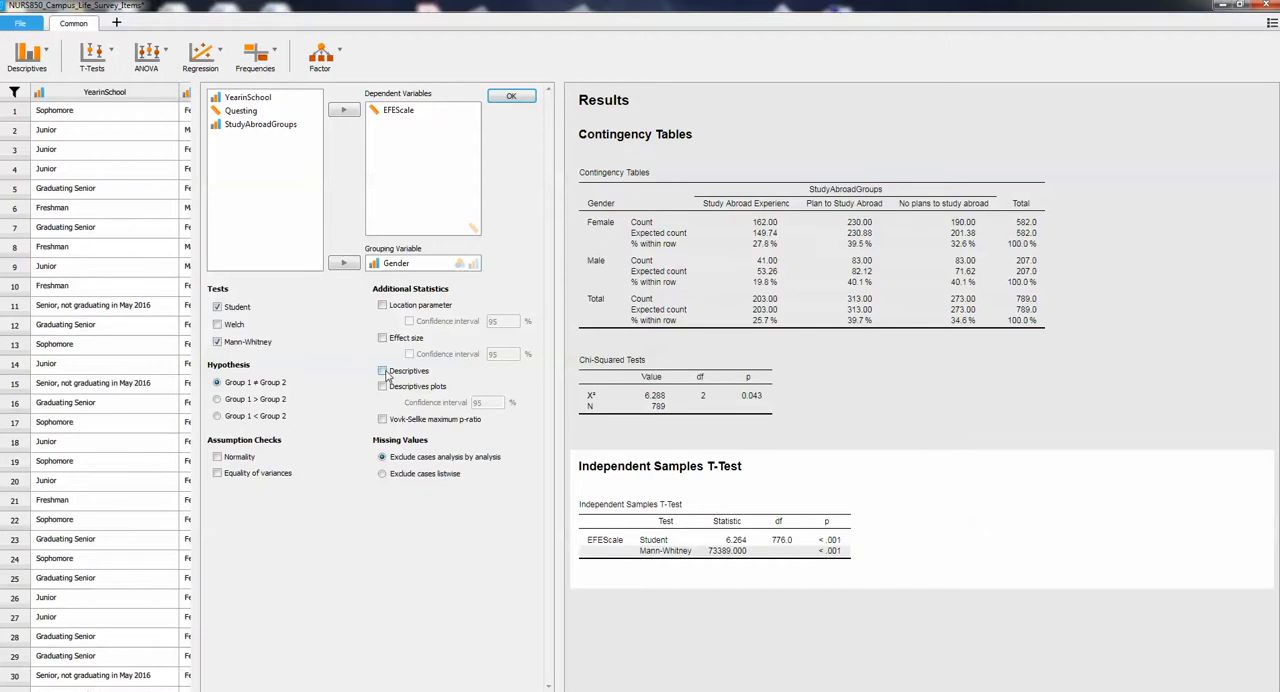
Step: Tick Effect size and Descriptives to get effect sizes and EFEScale means for Female and Male
left_click(382, 336)
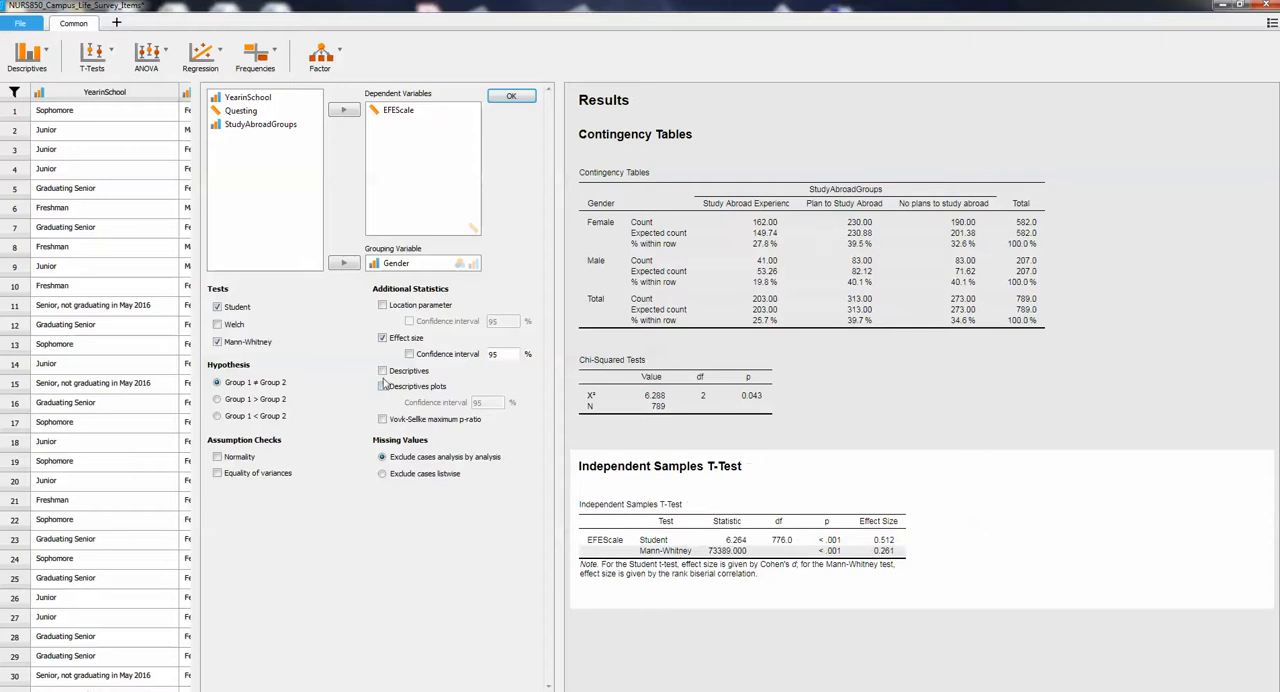
left_click(380, 370)
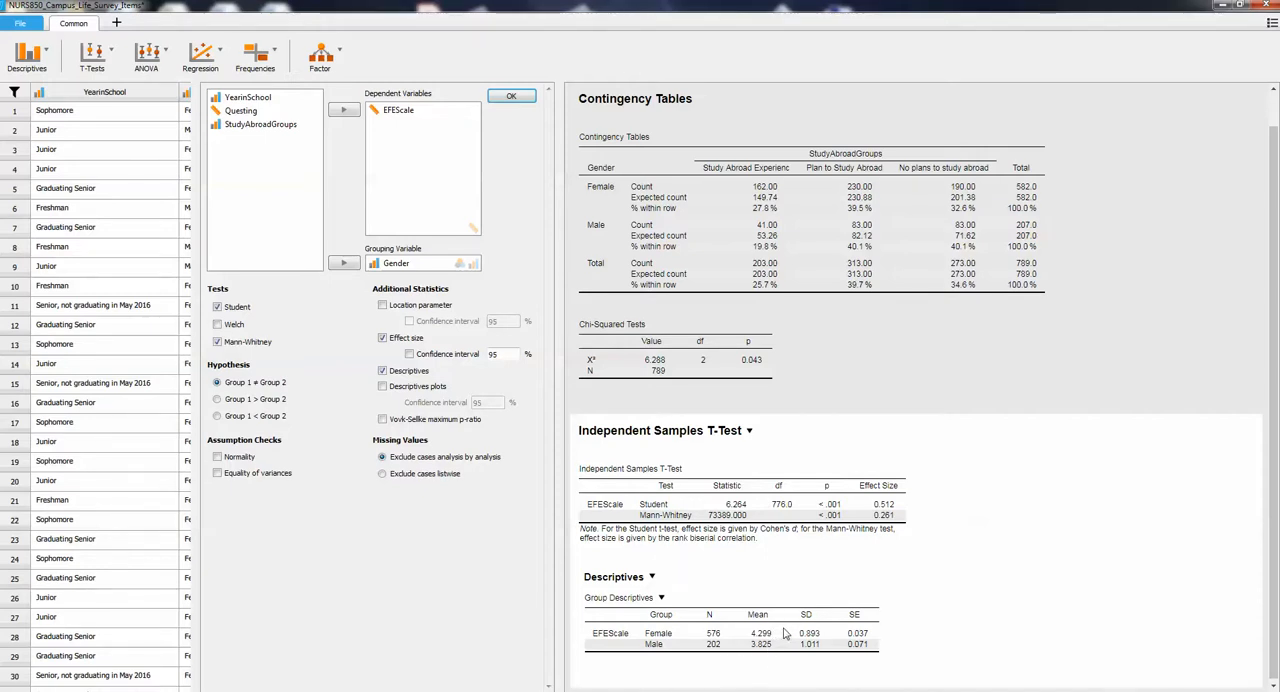
mouse_move(764, 644)
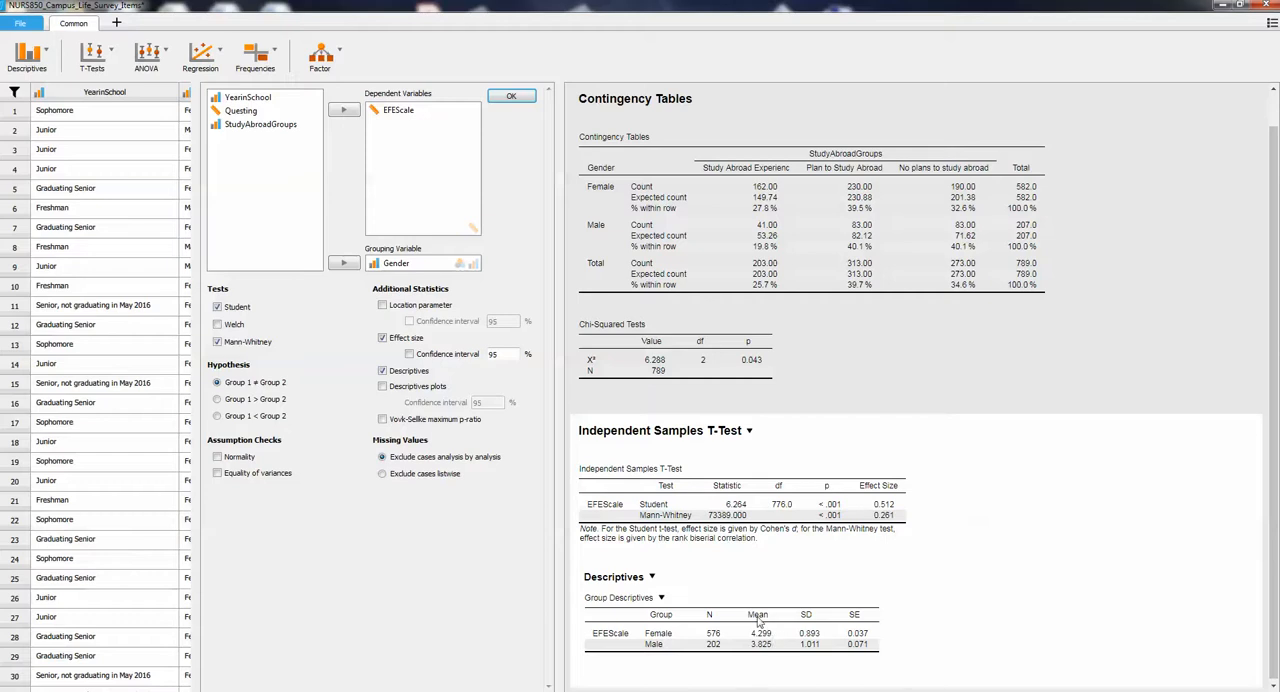
mouse_move(766, 646)
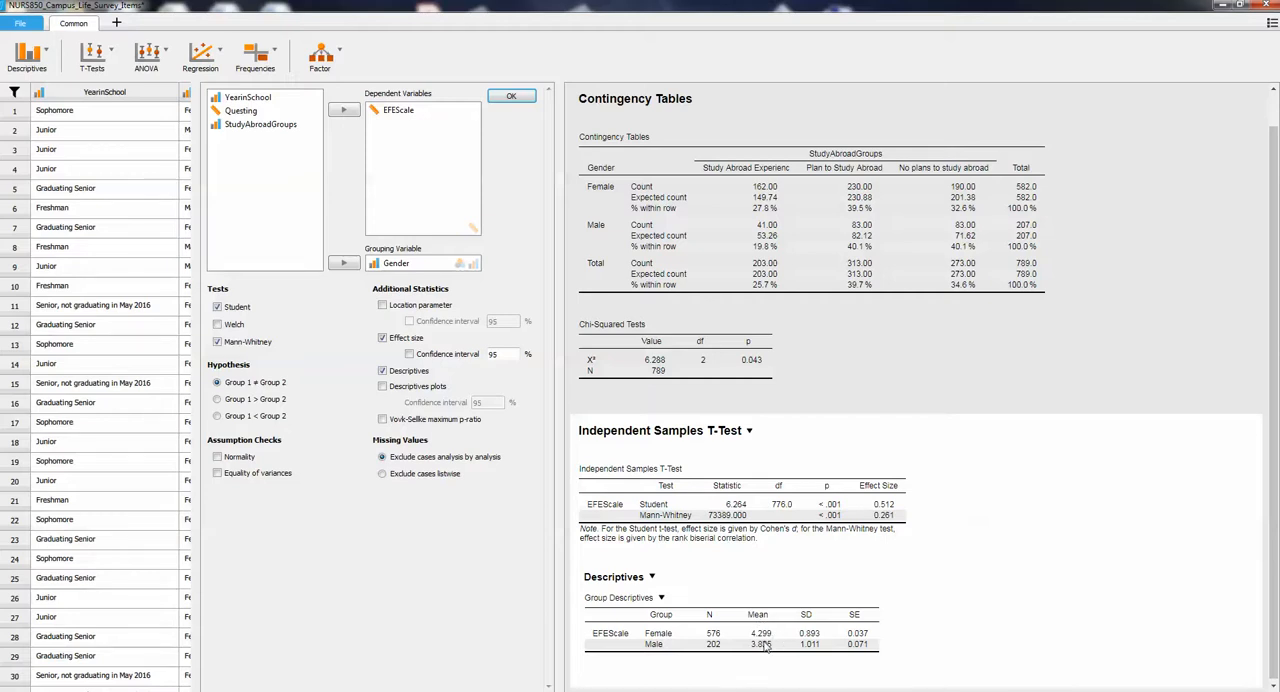